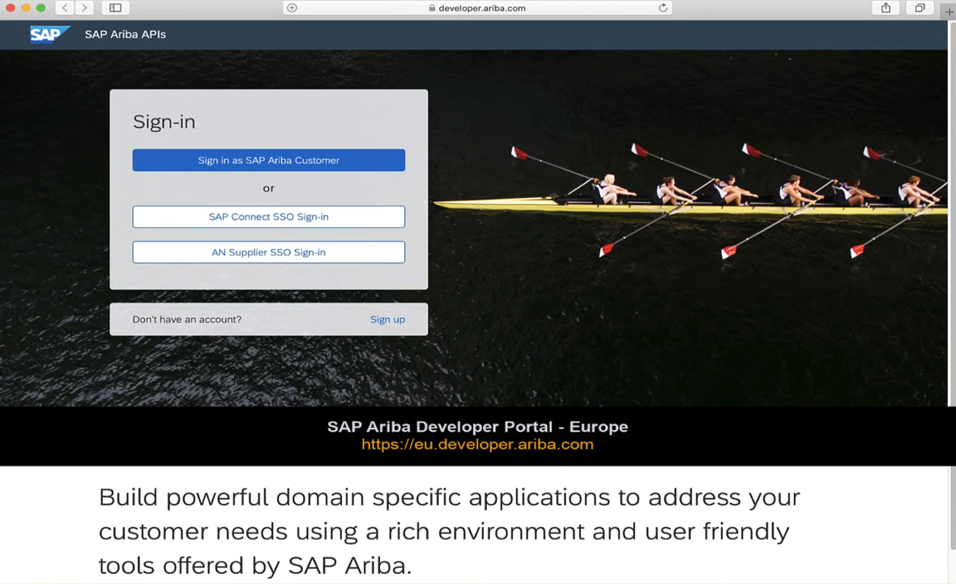
Bring up the Request an Account form from the sign-in page's Sign up link.
scroll("down", 3)
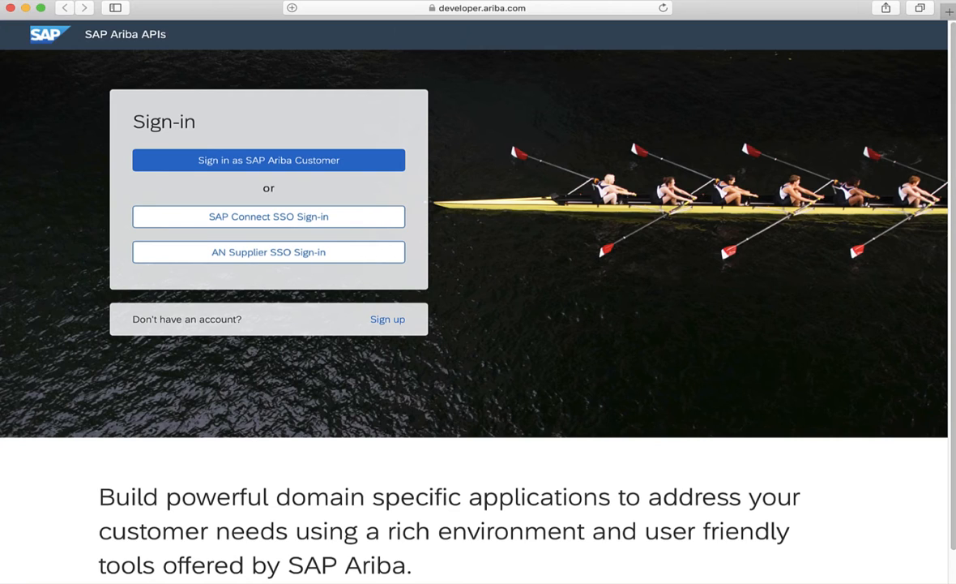
mouse_move(524, 204)
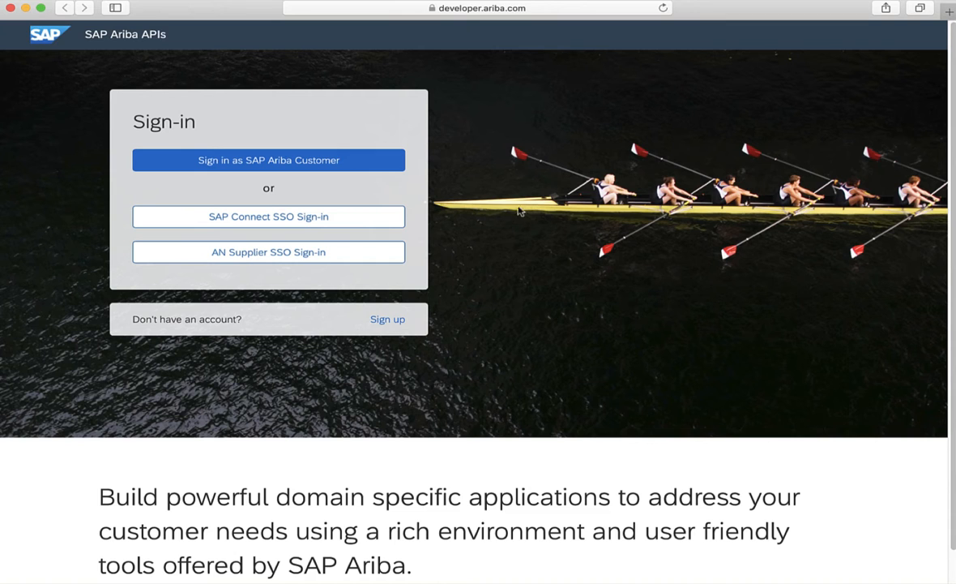
left_click(387, 318)
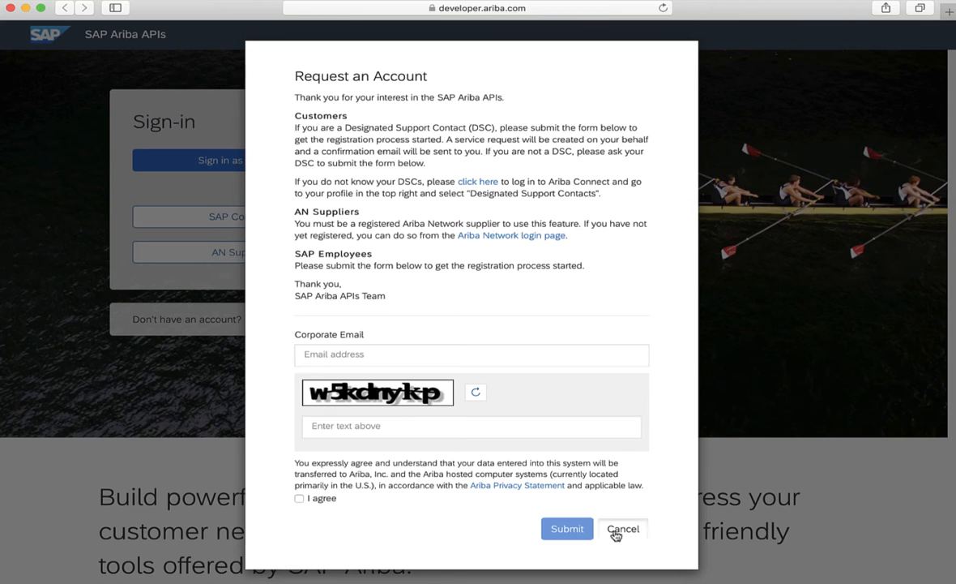
Cancel the Request an Account form and return to the sign-in page.
left_click(623, 528)
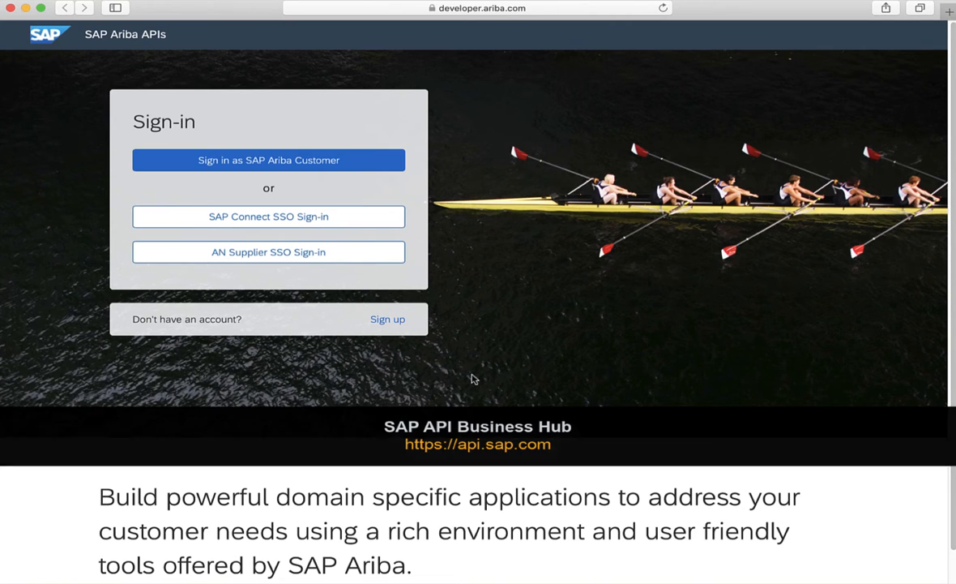
mouse_move(285, 175)
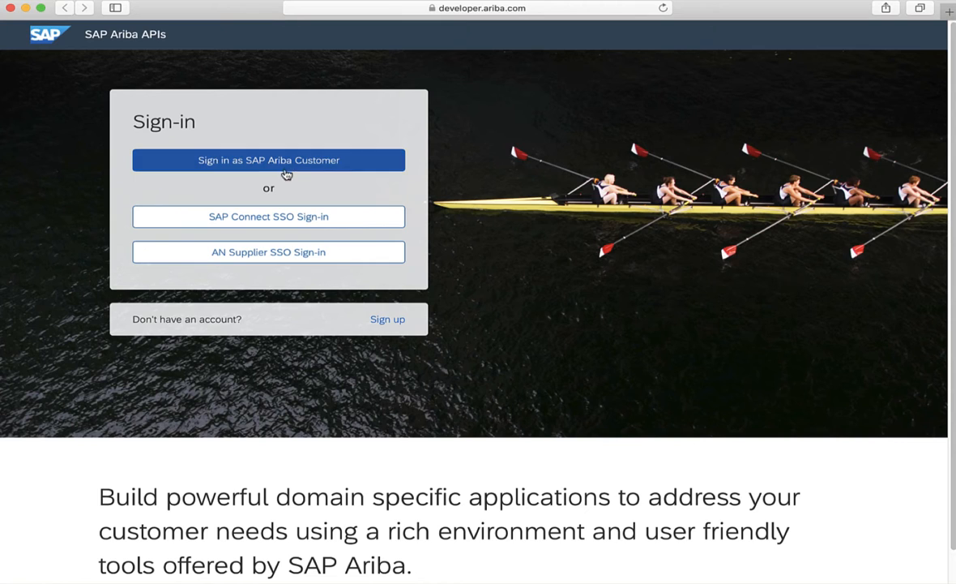
Sign in as an SAP Ariba customer with credentials and the United States data center.
left_click(269, 161)
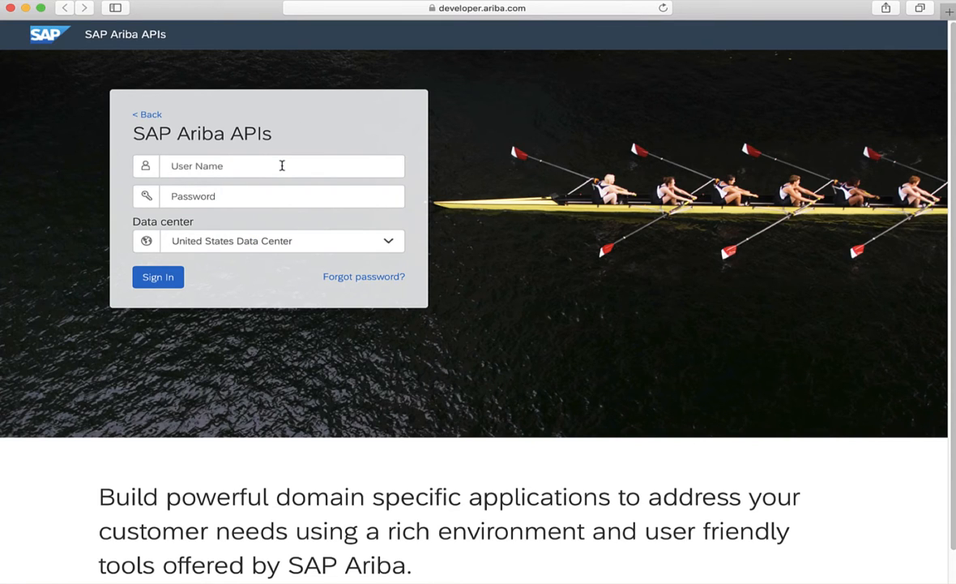
left_click(267, 166)
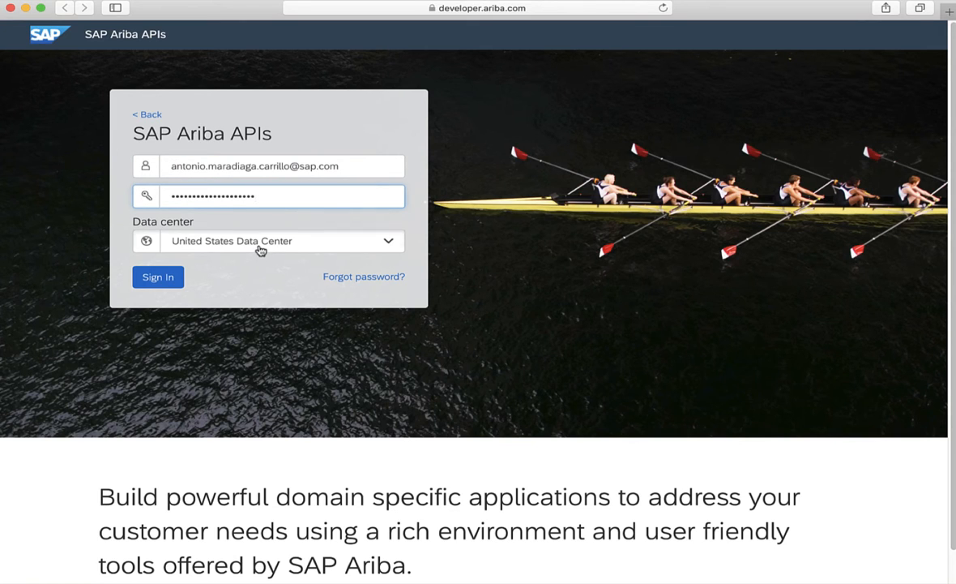
left_click(267, 239)
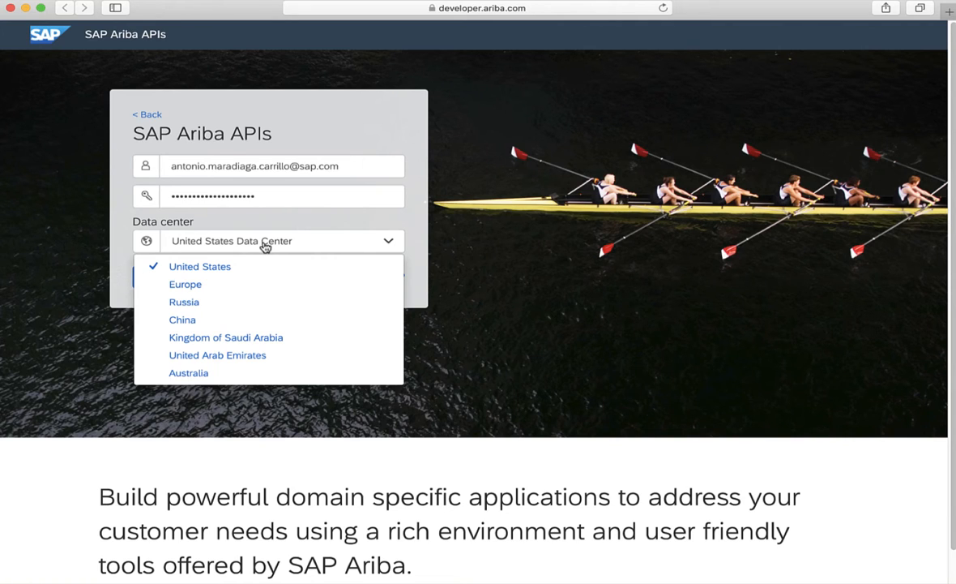
left_click(199, 265)
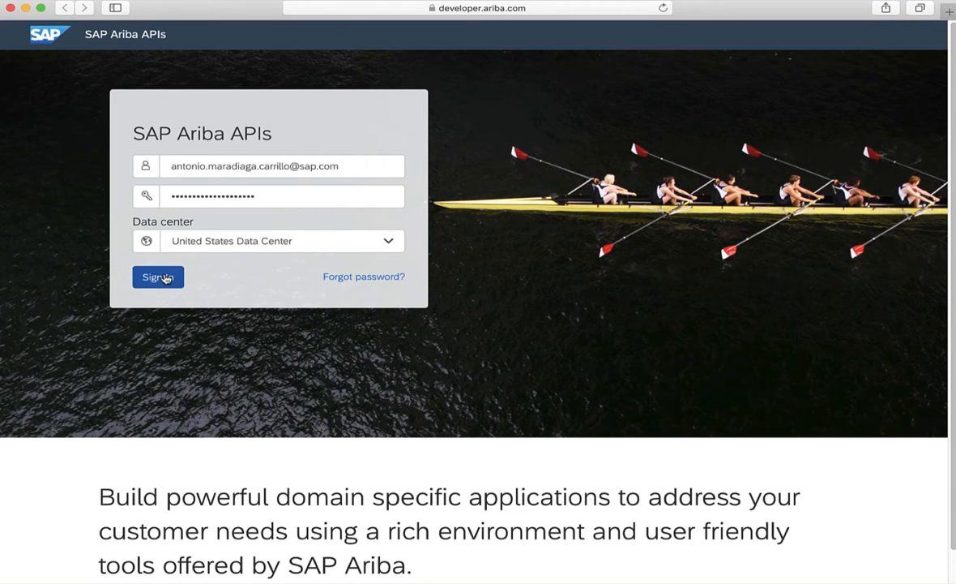
left_click(157, 276)
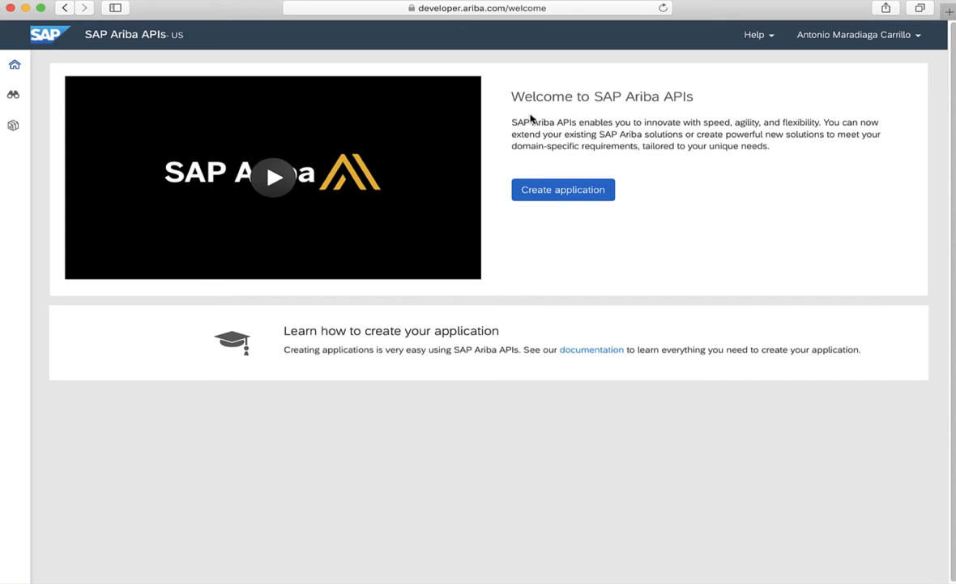
mouse_move(91, 101)
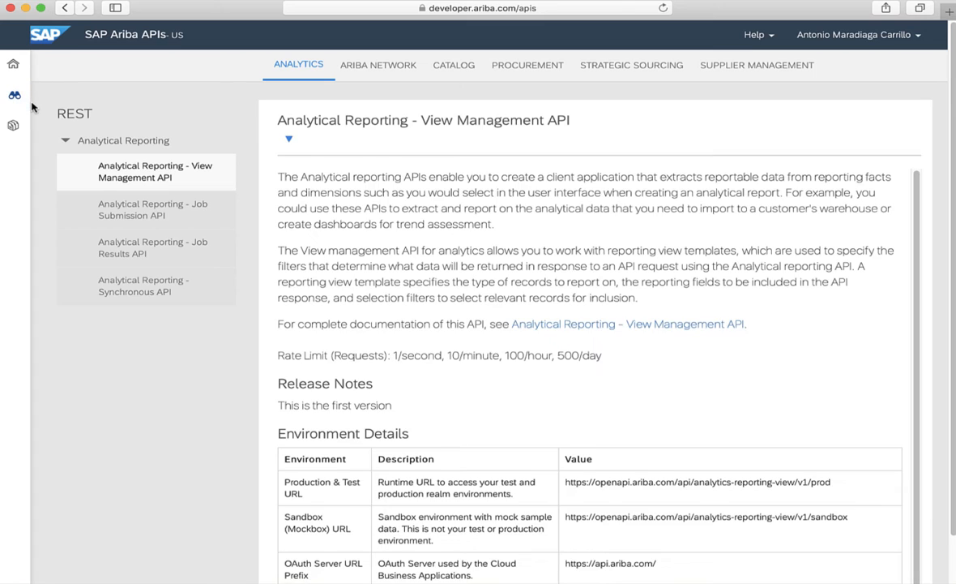
Go to Explore APIs to reach the Analytical Reporting - View Management API documentation.
left_click(289, 139)
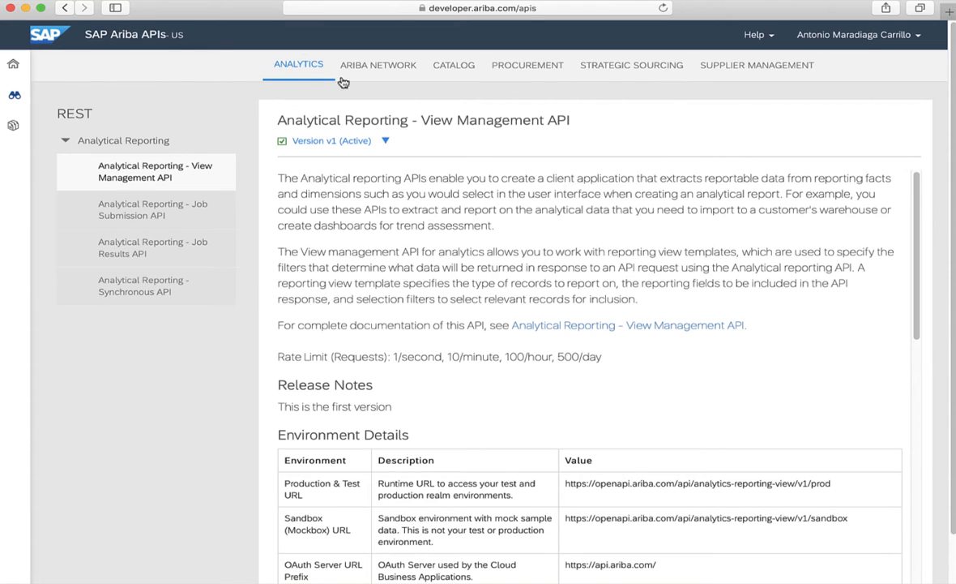
mouse_move(142, 318)
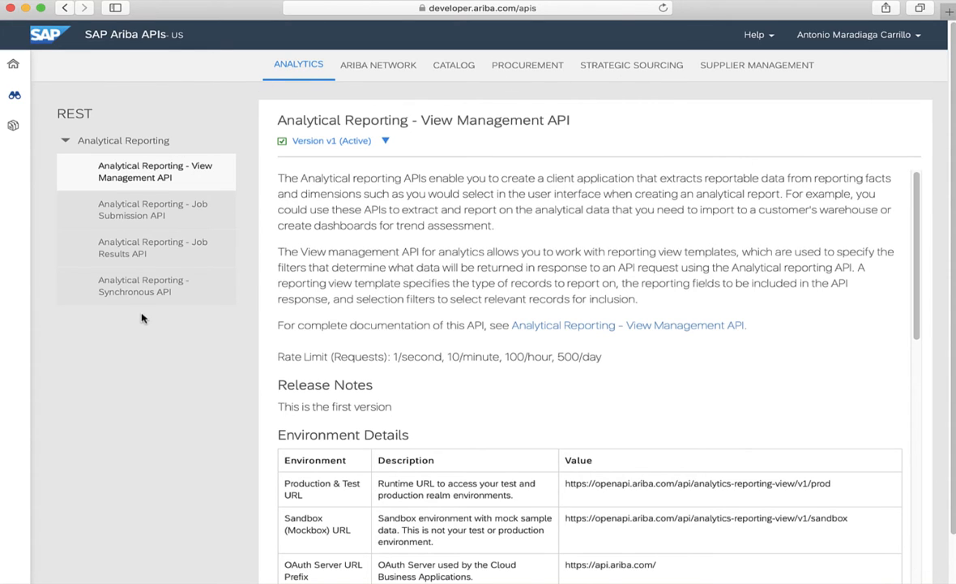
mouse_move(716, 77)
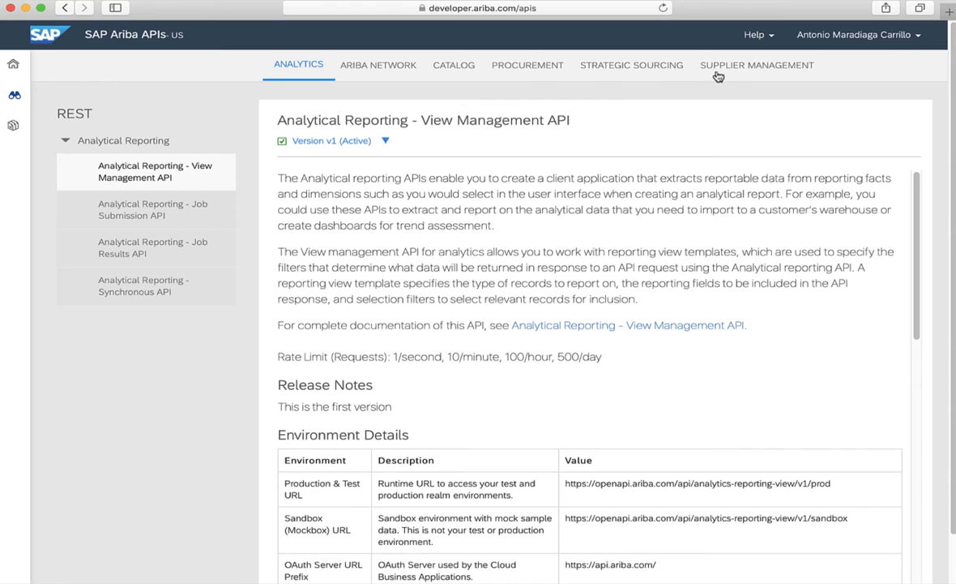
Show the Supplier Management APIs and select Supplier Data API With Pagination.
left_click(755, 65)
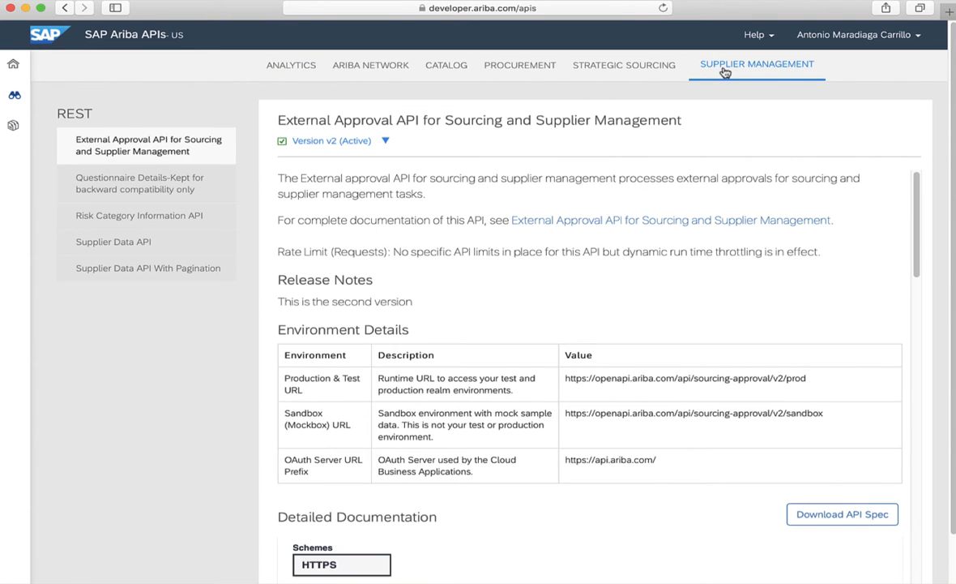
mouse_move(139, 183)
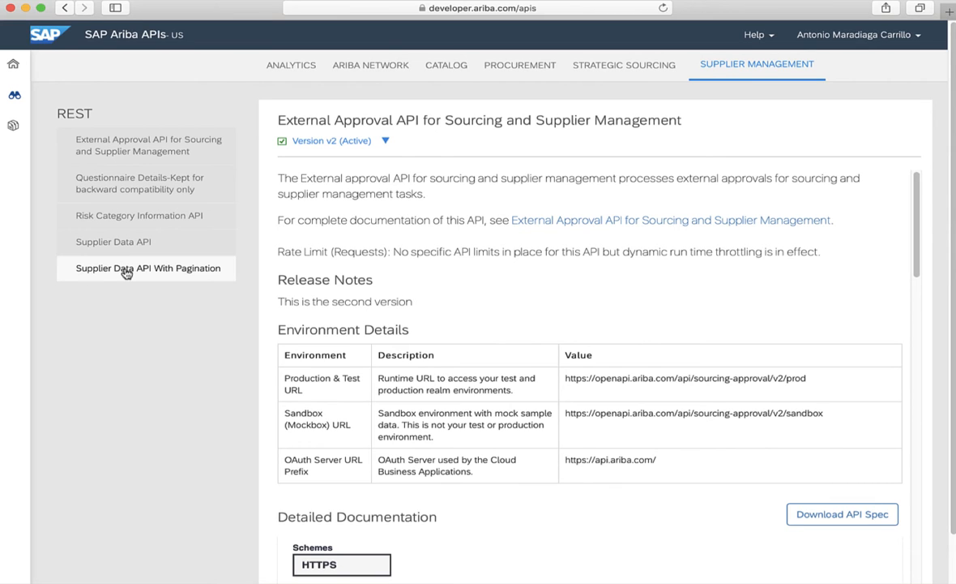
left_click(149, 267)
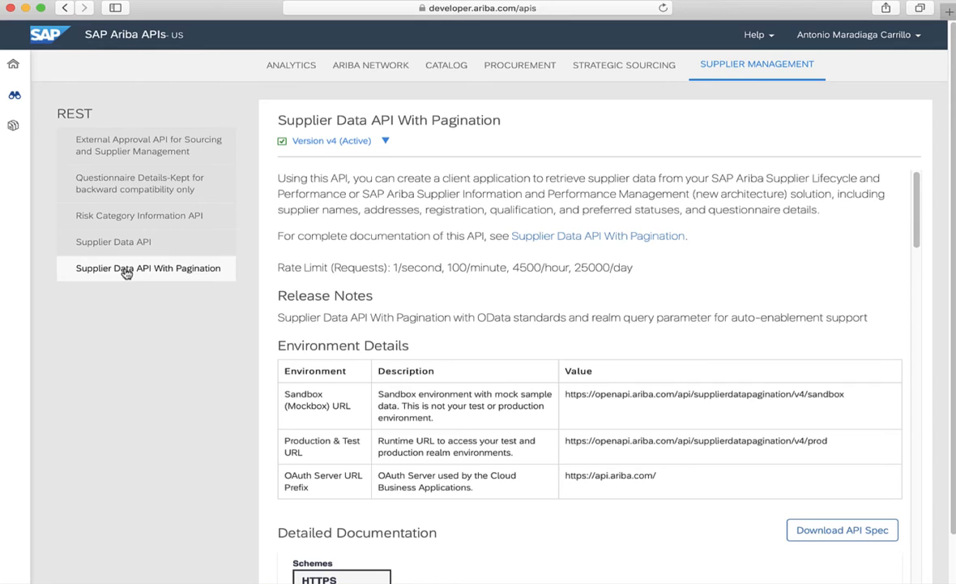
mouse_move(493, 182)
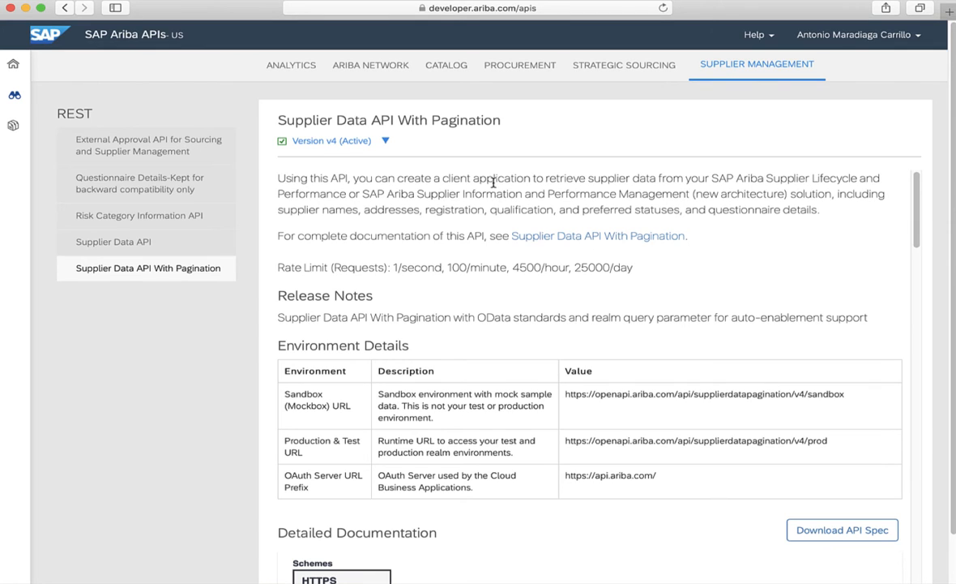
mouse_move(575, 246)
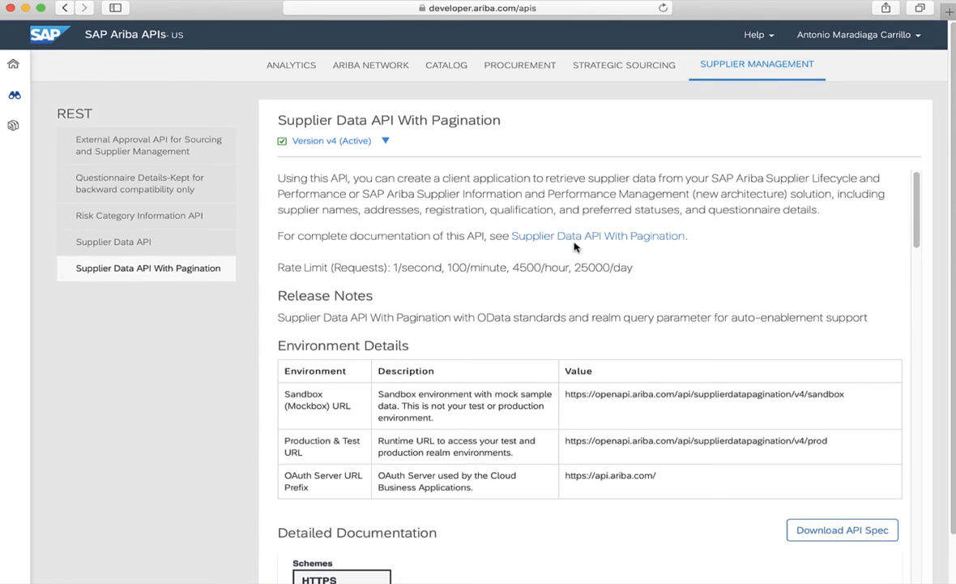
Launch the full Supplier Data API With Pagination documentation in a new browser tab.
right_click(598, 235)
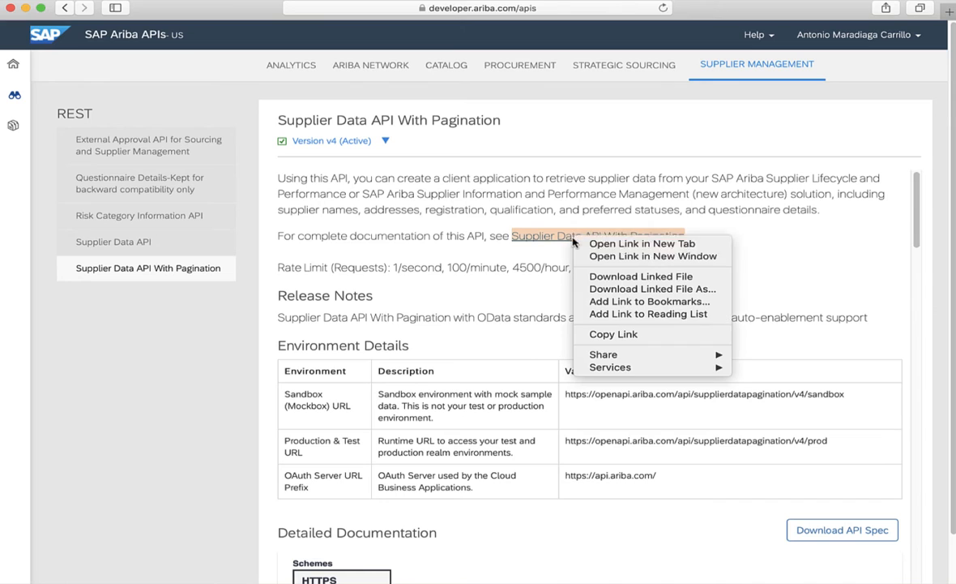
left_click(642, 244)
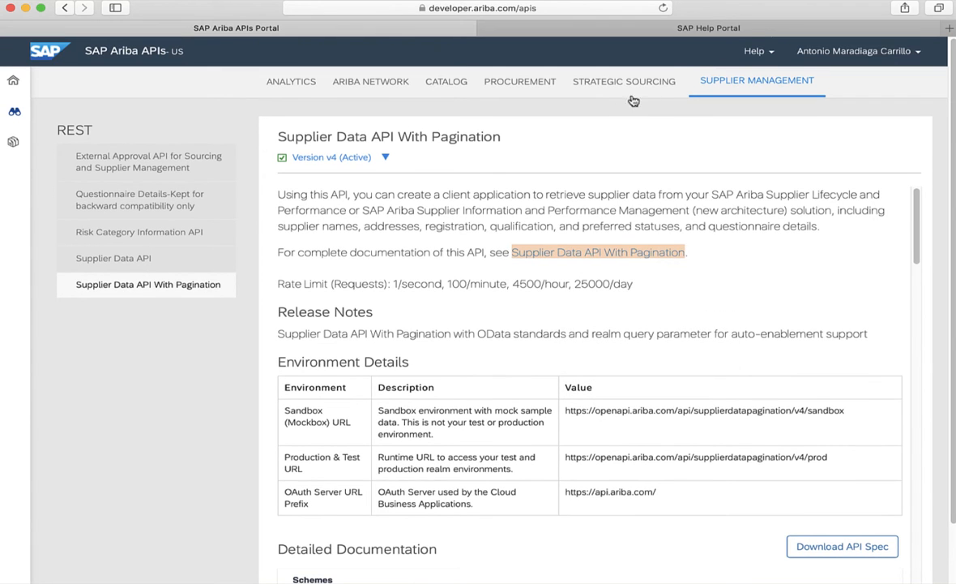
left_click(598, 252)
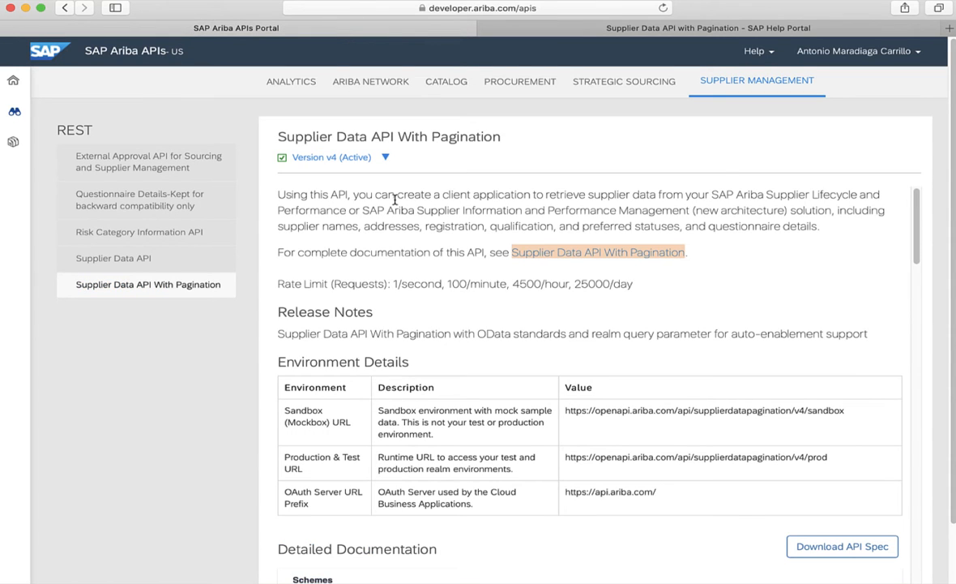
mouse_move(279, 287)
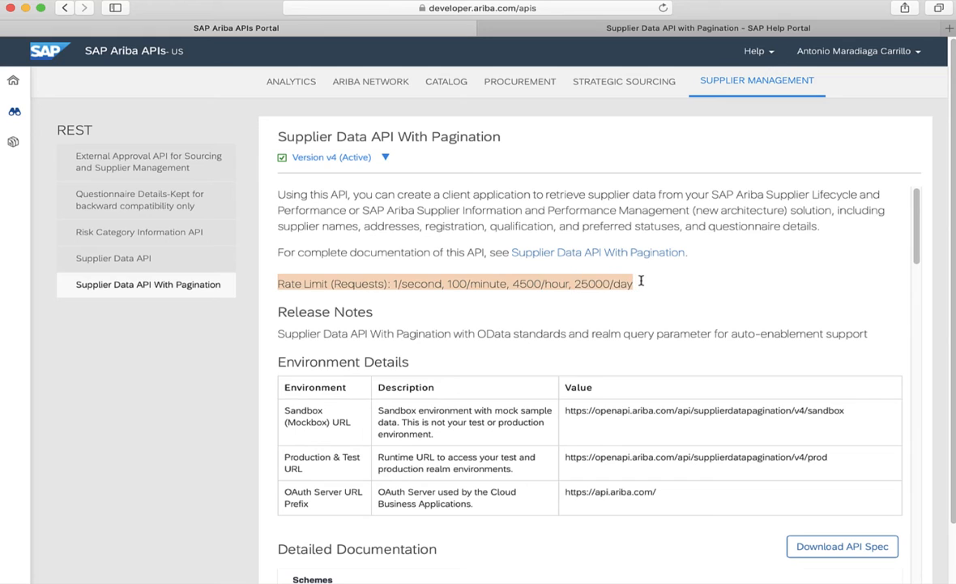
mouse_move(518, 314)
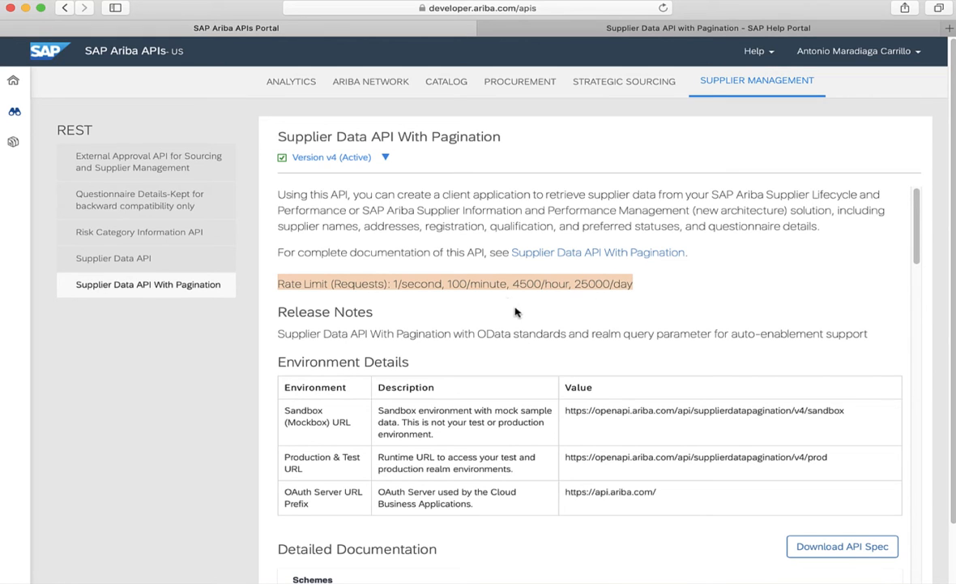
mouse_move(392, 350)
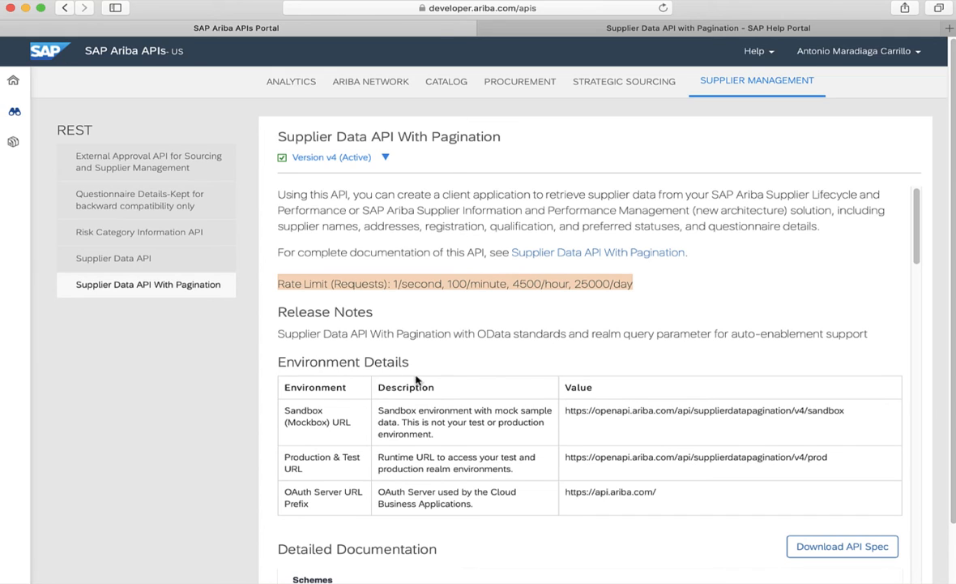
mouse_move(306, 411)
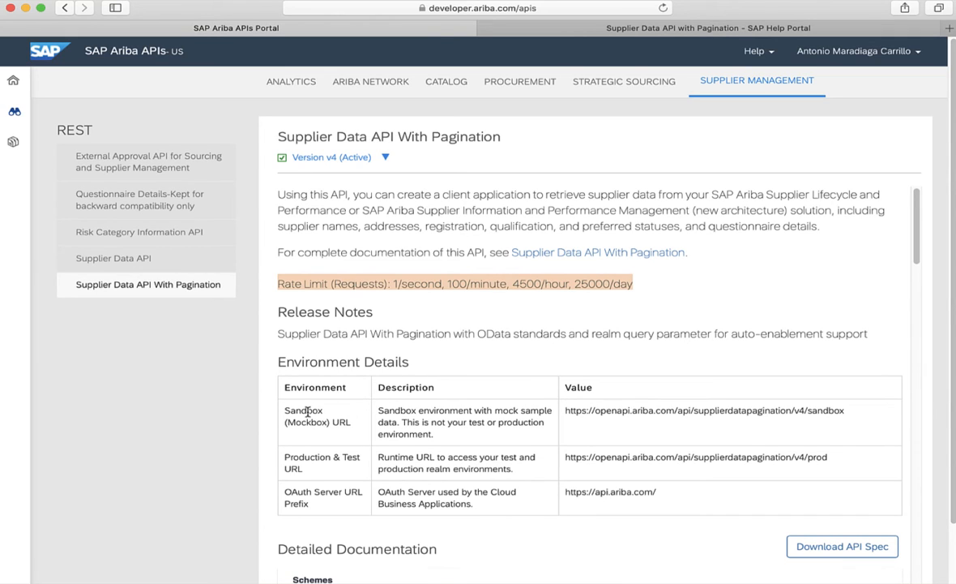
mouse_move(321, 454)
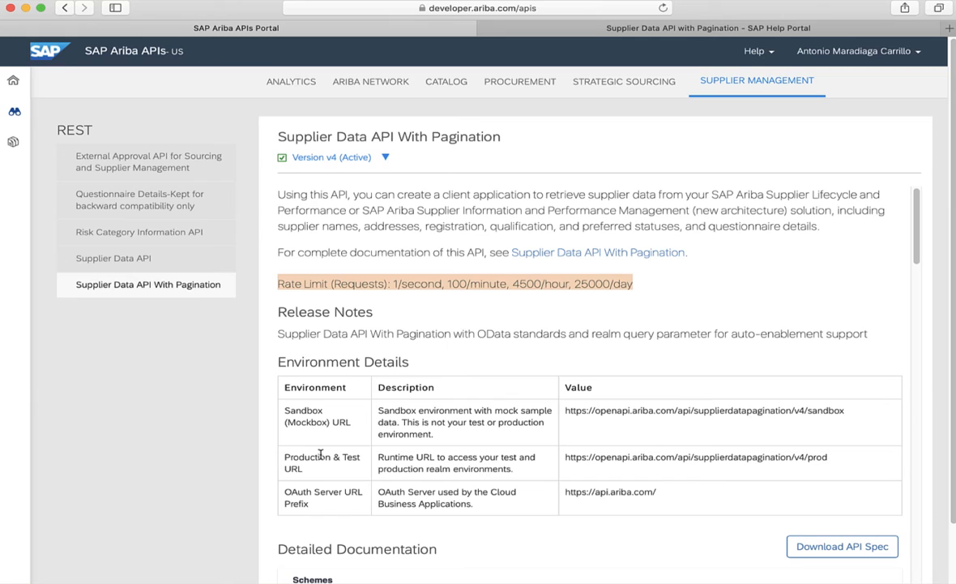
mouse_move(300, 424)
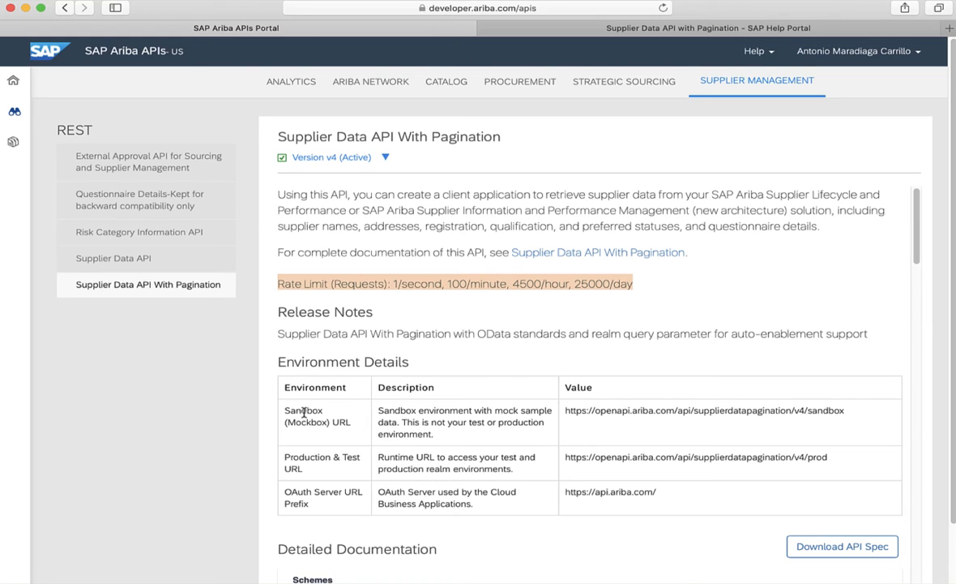
mouse_move(317, 451)
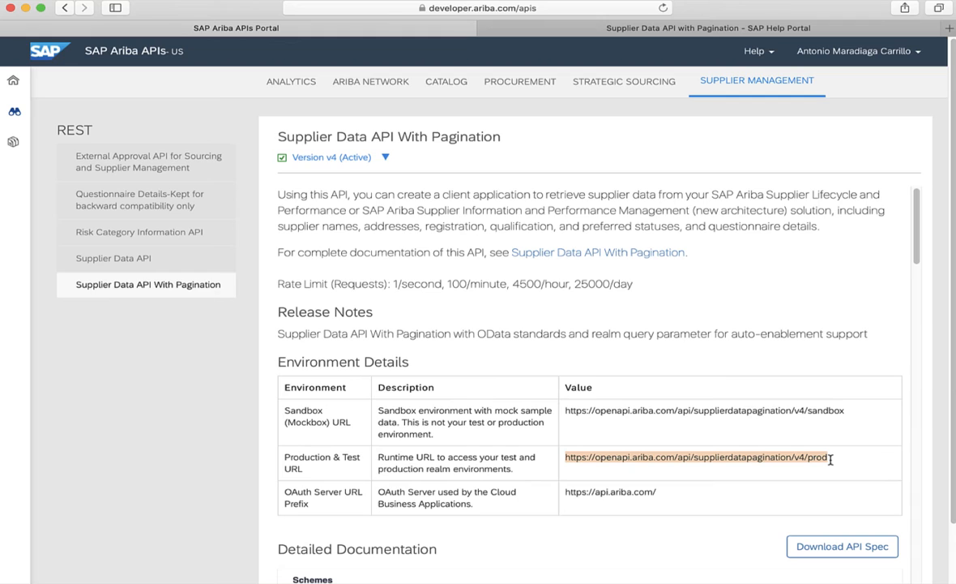
mouse_move(830, 461)
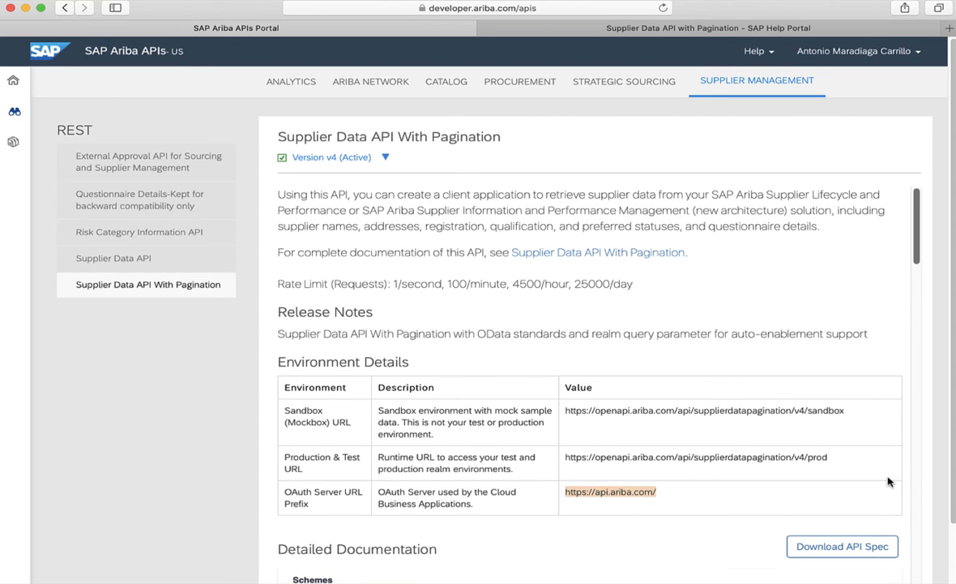
mouse_move(890, 483)
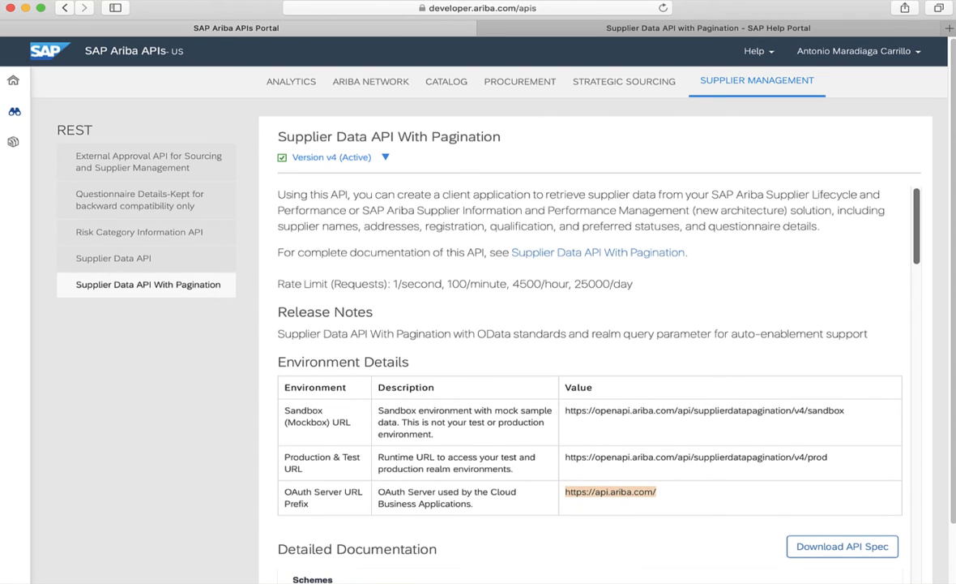
mouse_move(830, 518)
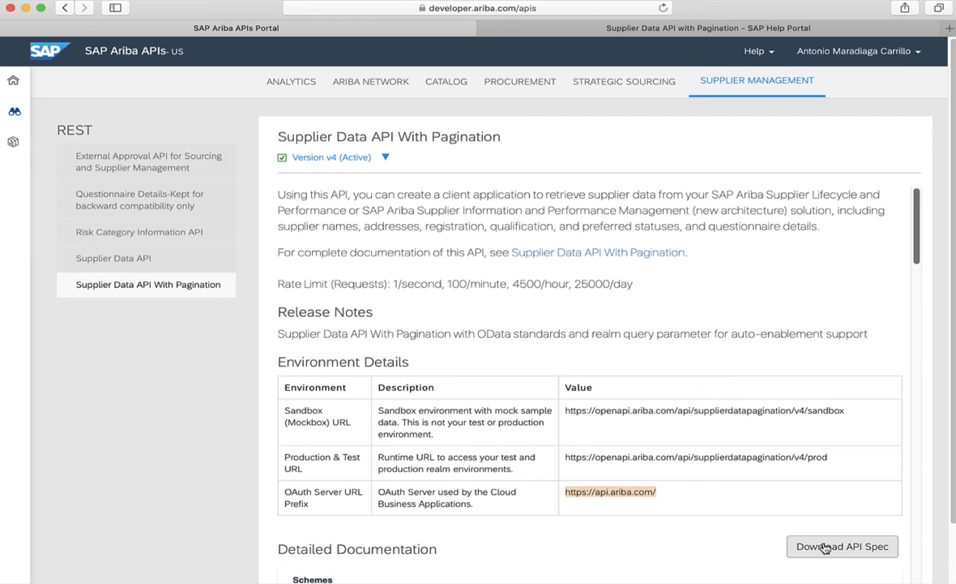
Download the API spec and confirm swagger-3.json appears in the Downloads list.
left_click(841, 545)
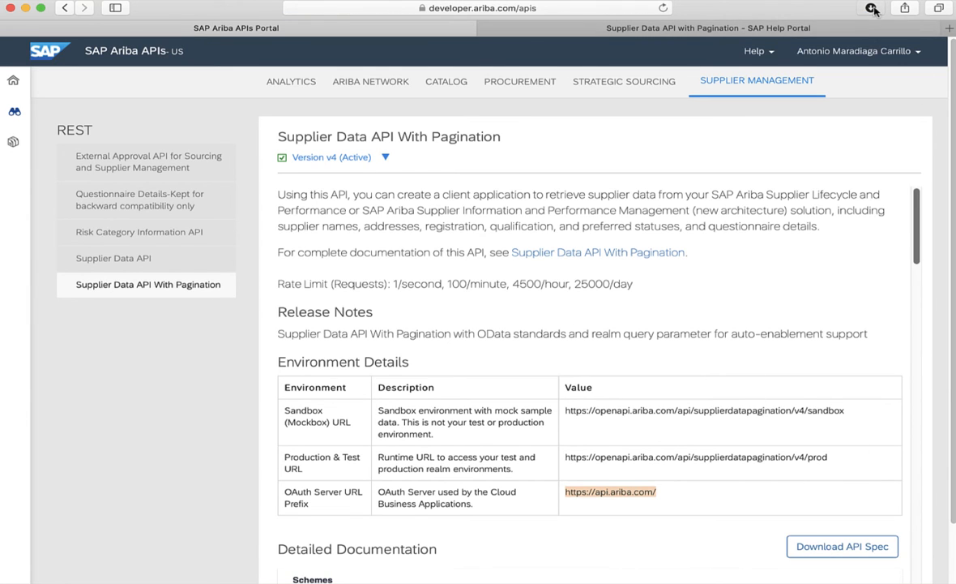
left_click(871, 9)
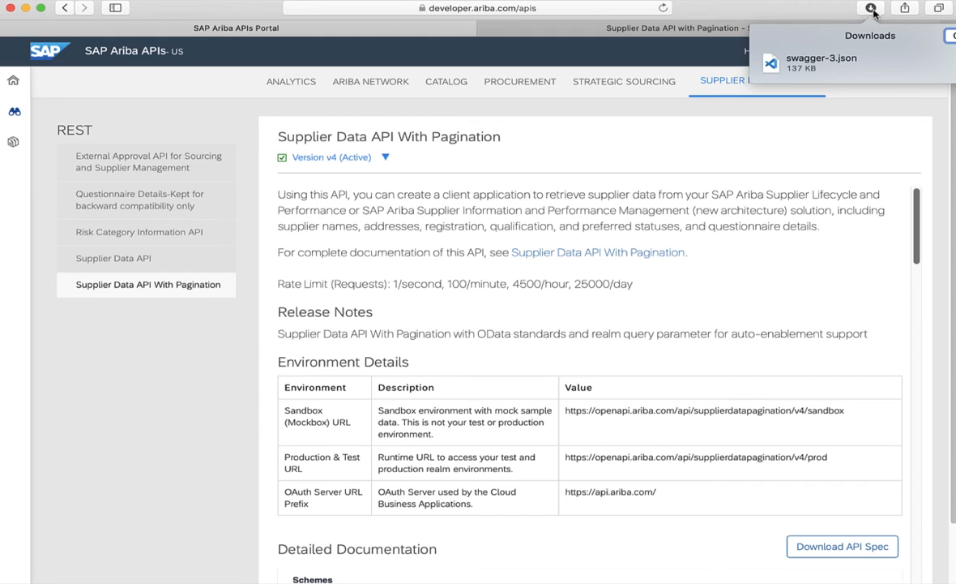
mouse_move(756, 178)
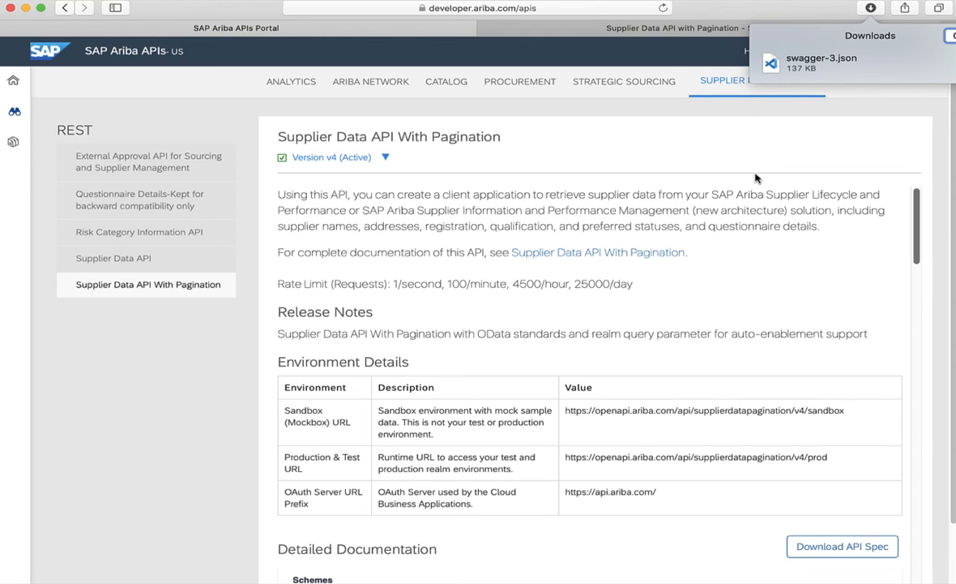
mouse_move(736, 331)
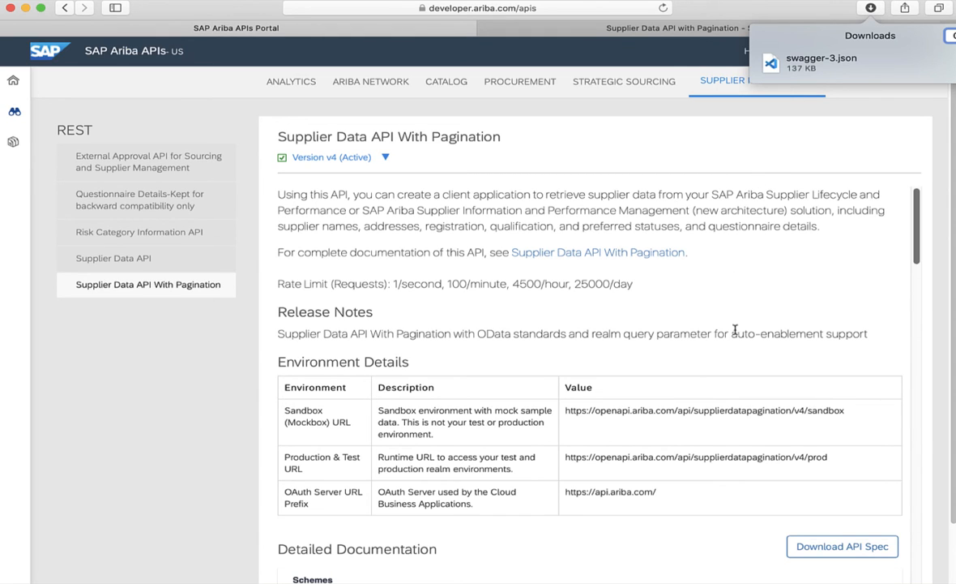
scroll("down", 3)
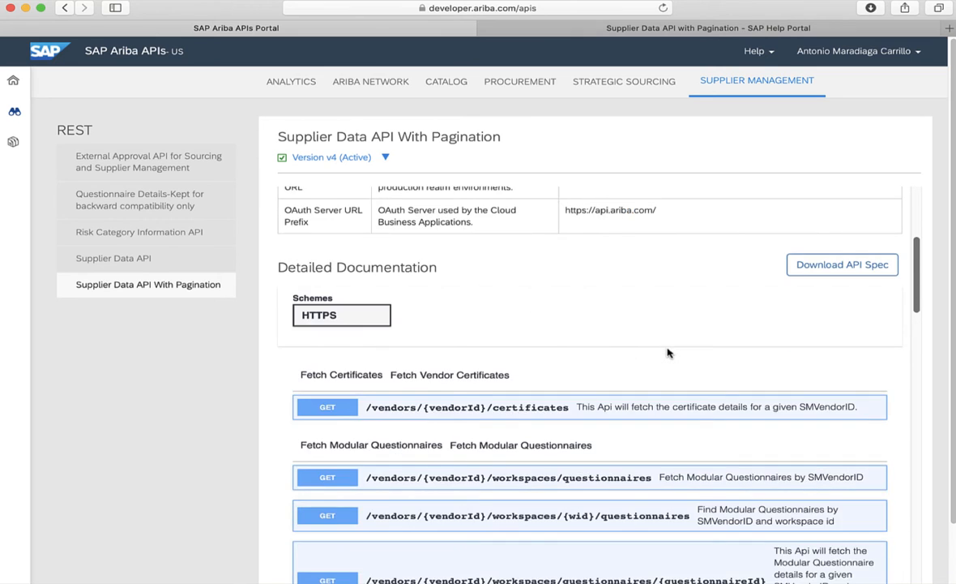
Scroll the Detailed Documentation past the GET endpoints to POST /vendorDataRequests/.
scroll("down", 3)
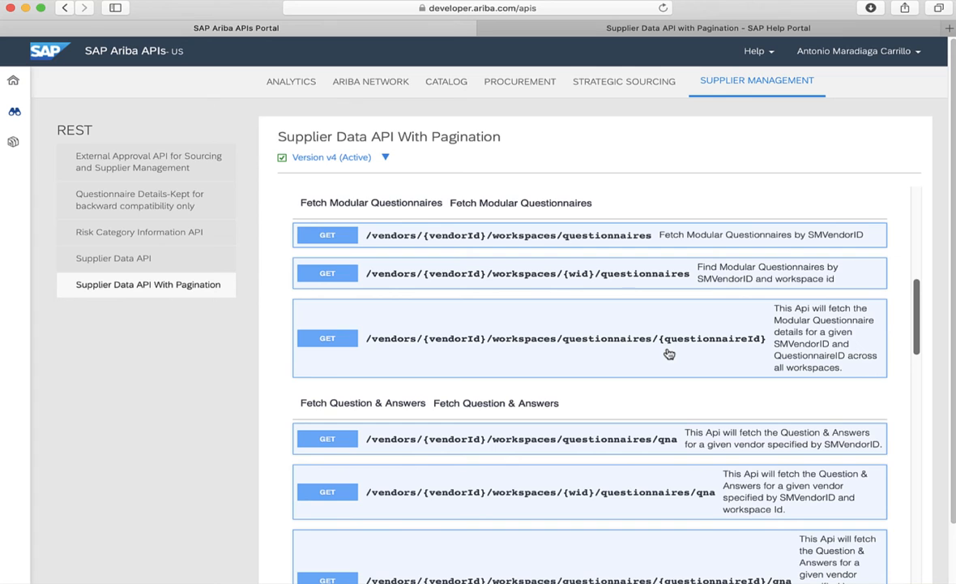
scroll("down", 3)
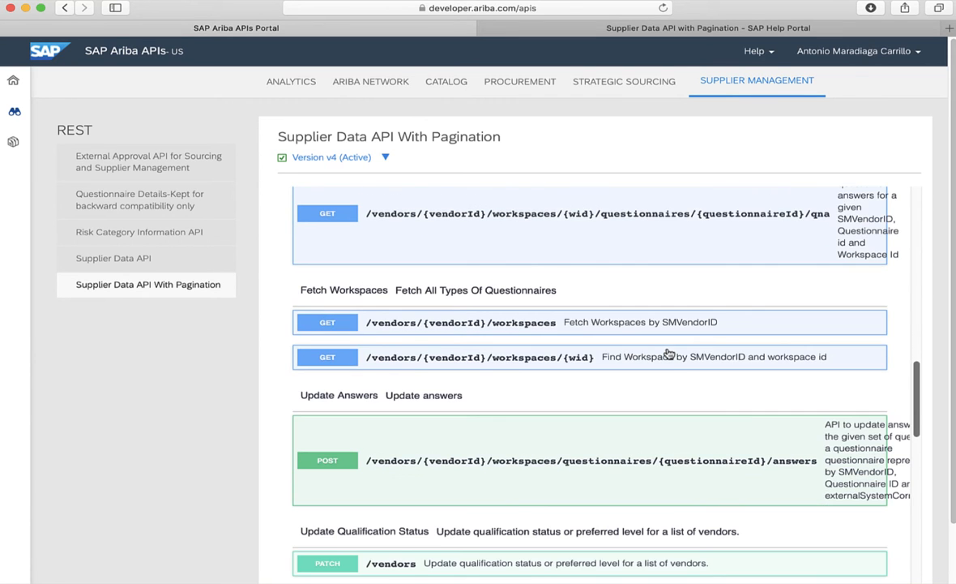
scroll("down", 3)
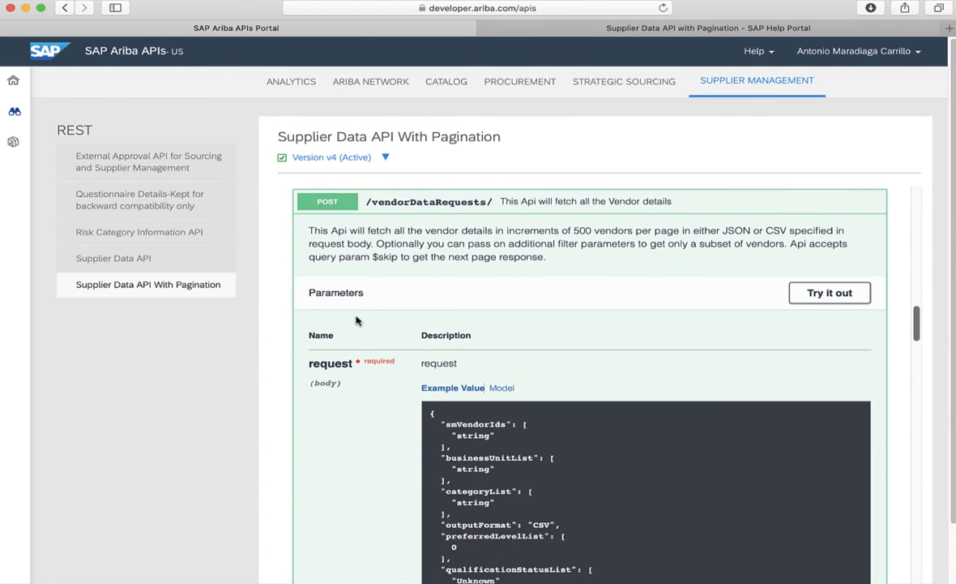
scroll("down", 3)
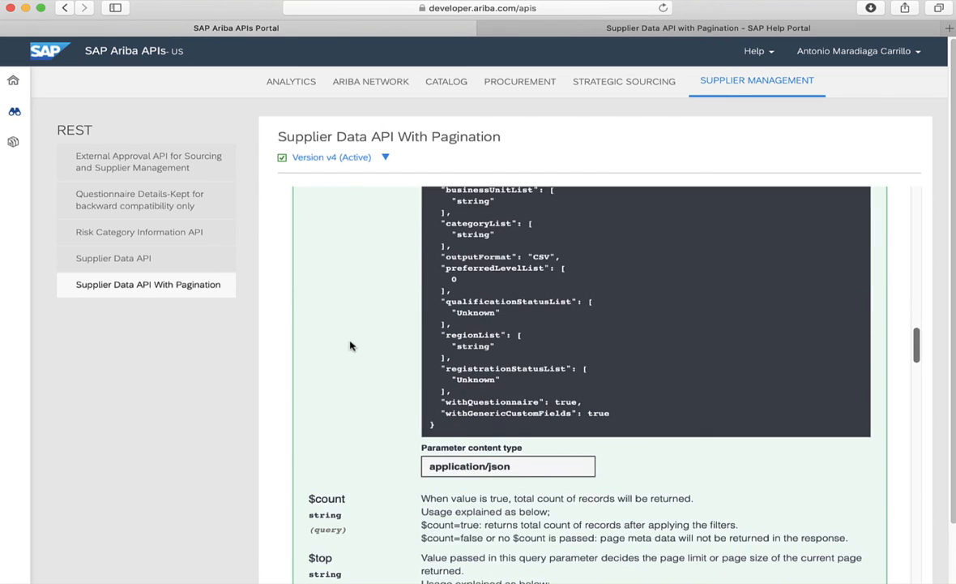
scroll("up", 3)
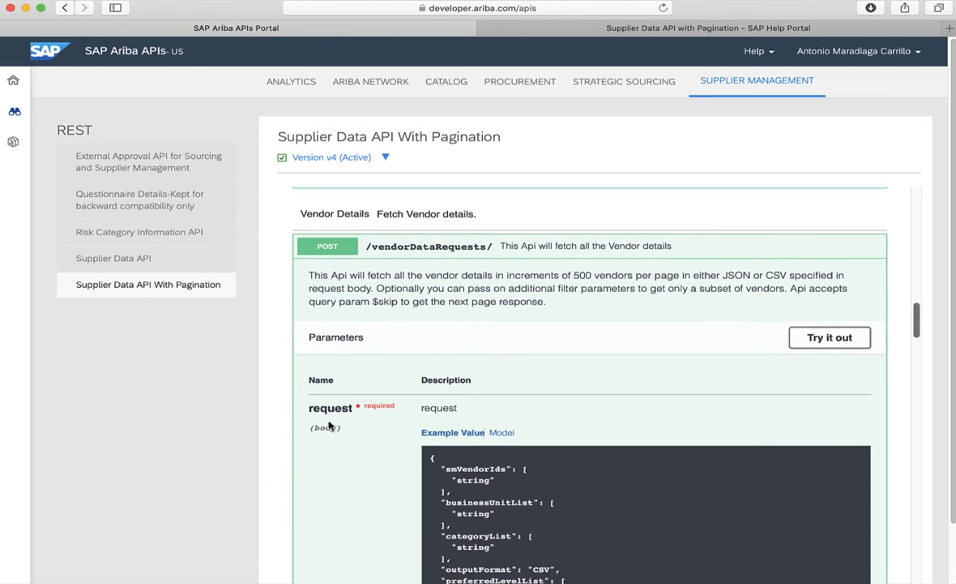
scroll("down", 3)
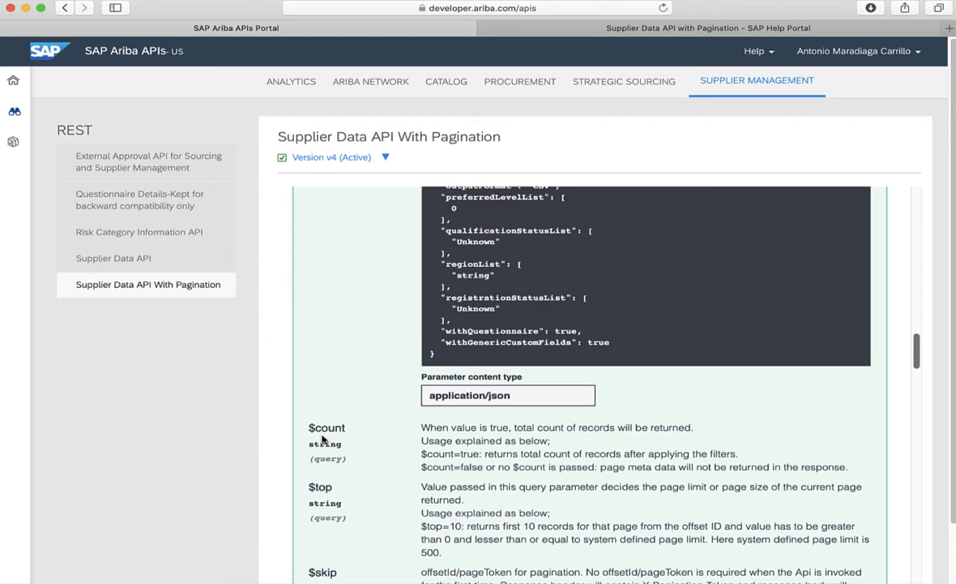
scroll("down", 3)
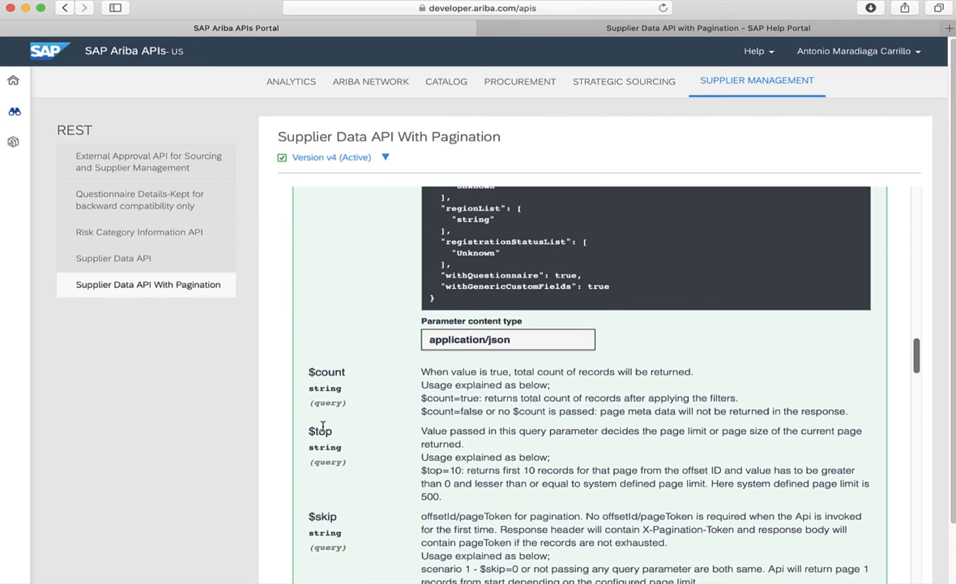
scroll("down", 3)
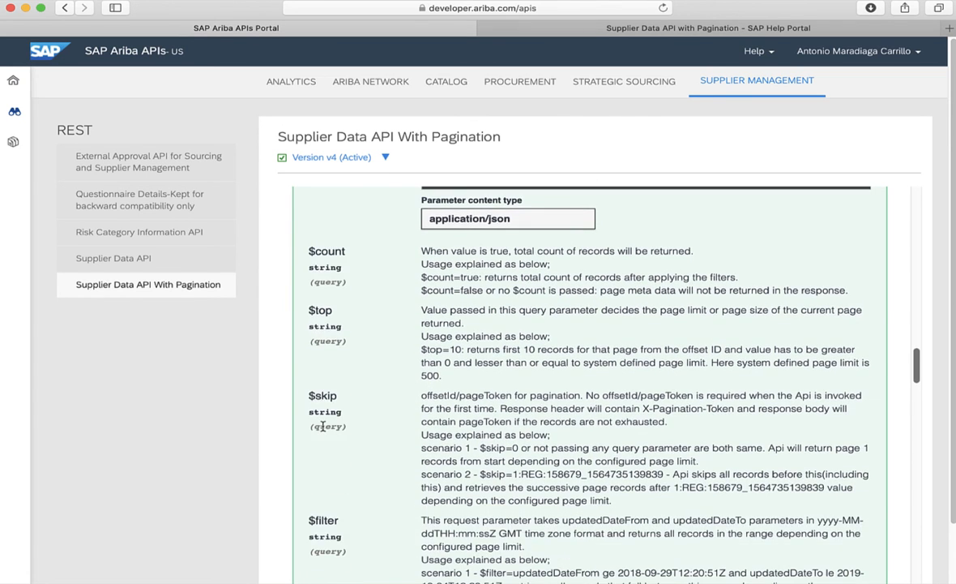
scroll("down", 3)
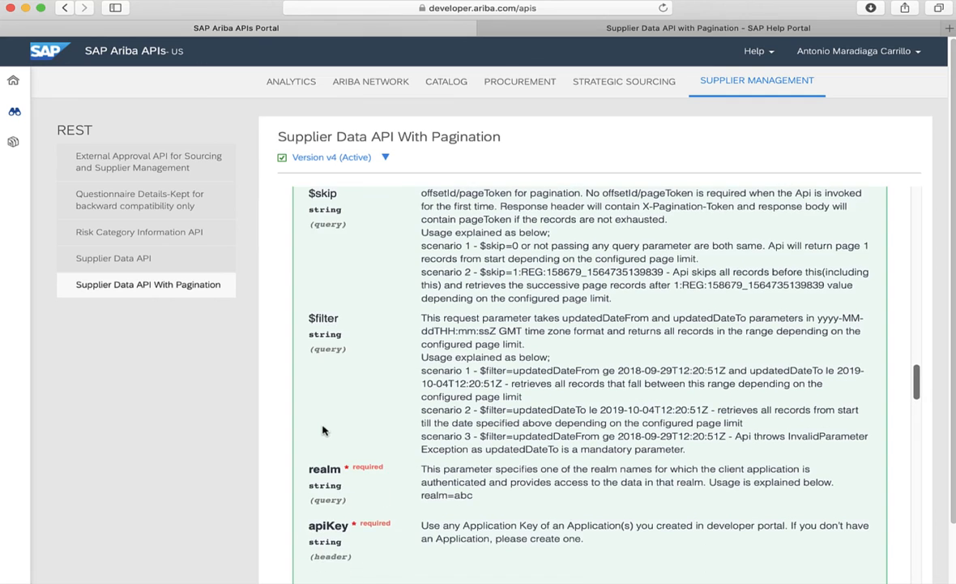
scroll("down", 3)
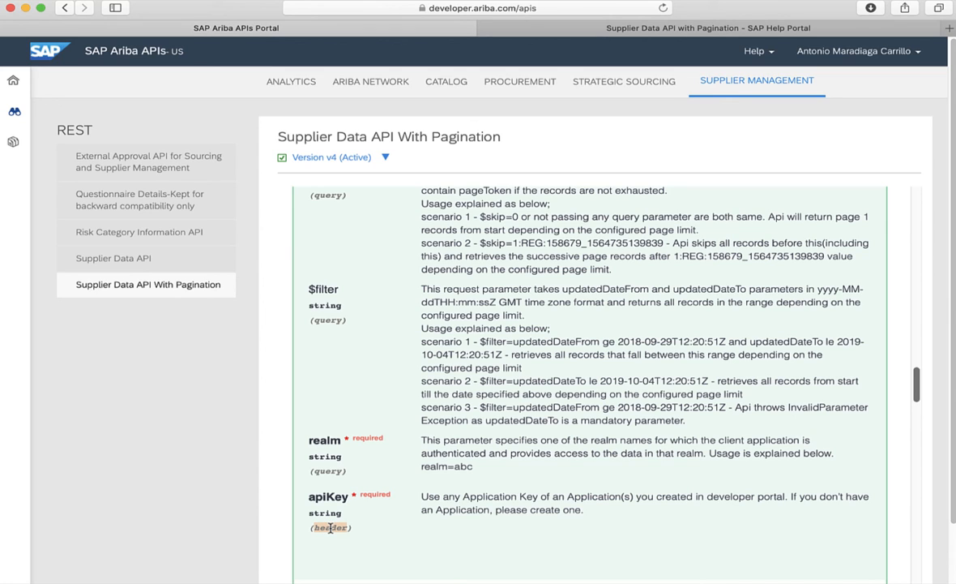
mouse_move(382, 463)
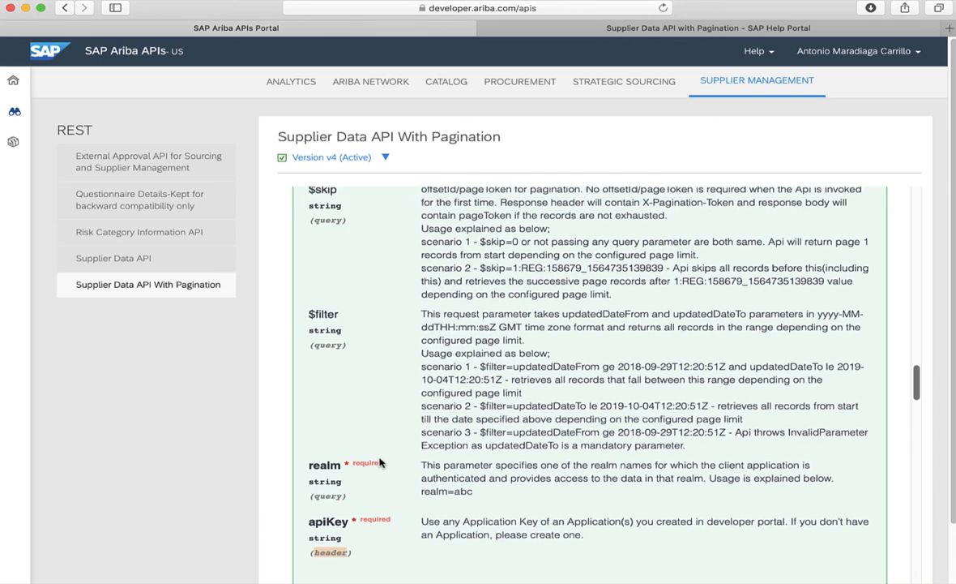
scroll("up", 3)
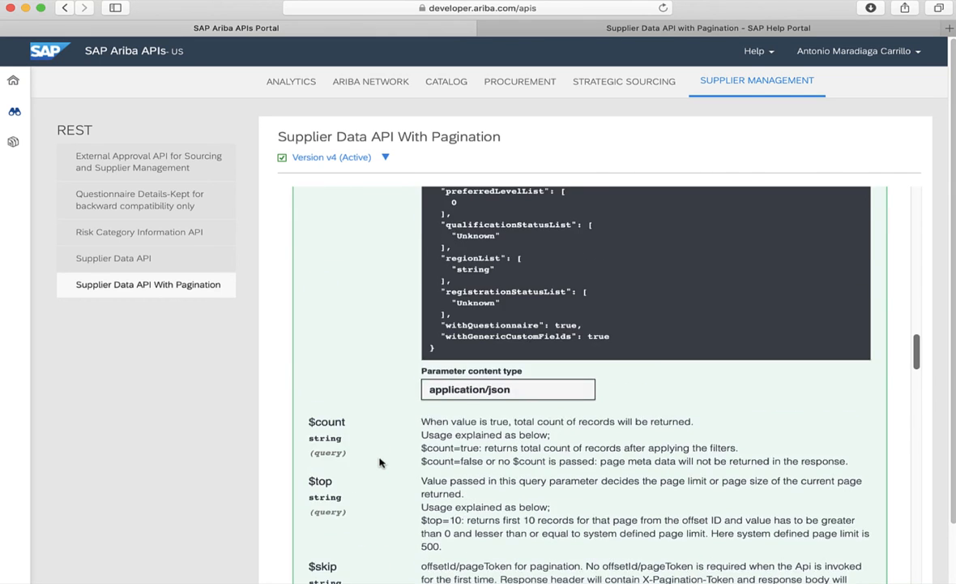
scroll("up", 3)
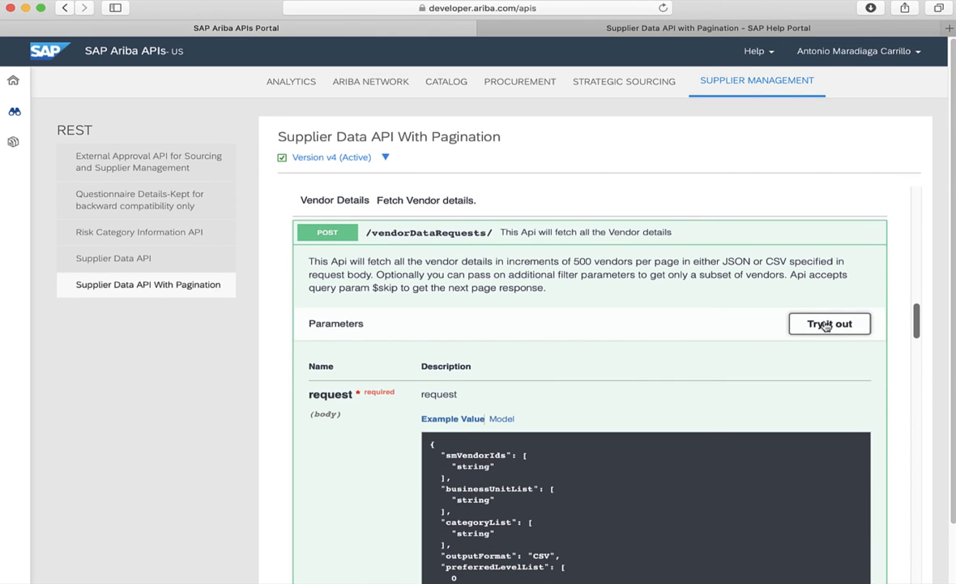
Enable Try it out on POST /vendorDataRequests/ and reach its parameters and Execute button.
left_click(830, 324)
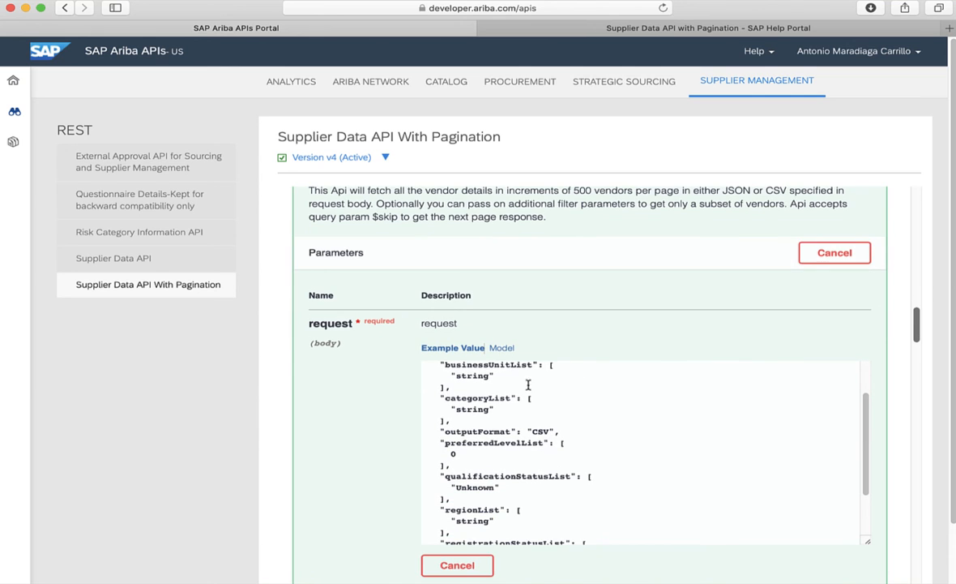
scroll("down", 3)
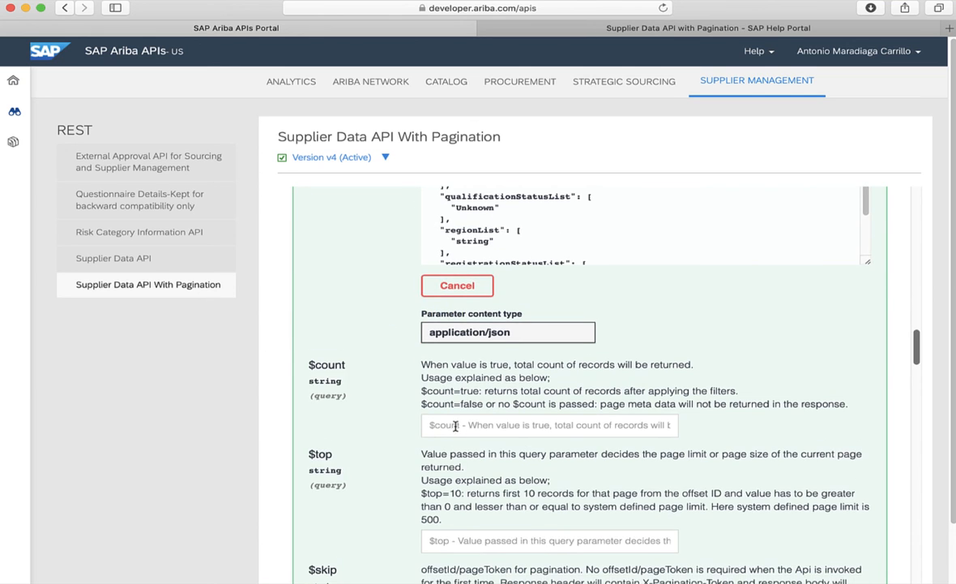
scroll("down", 3)
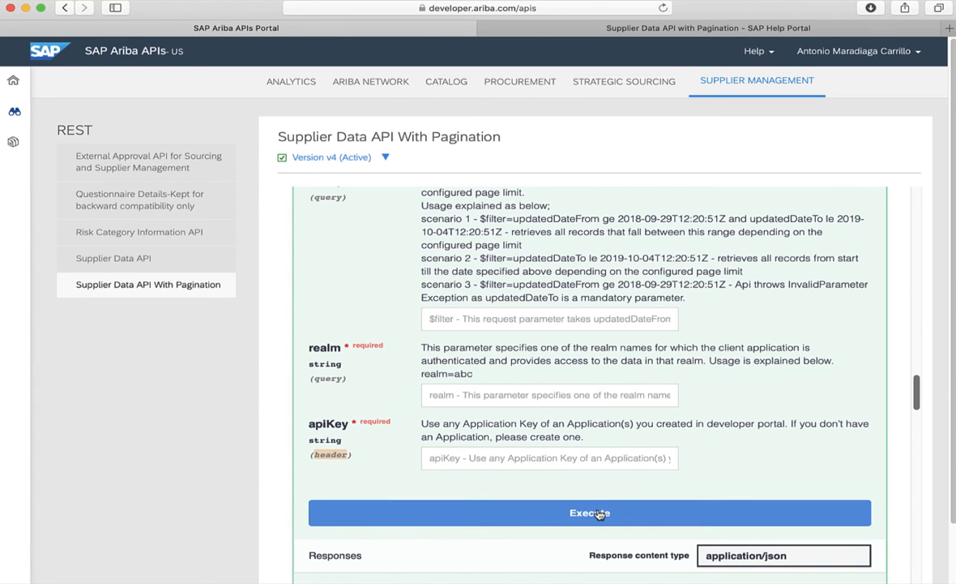
mouse_move(454, 421)
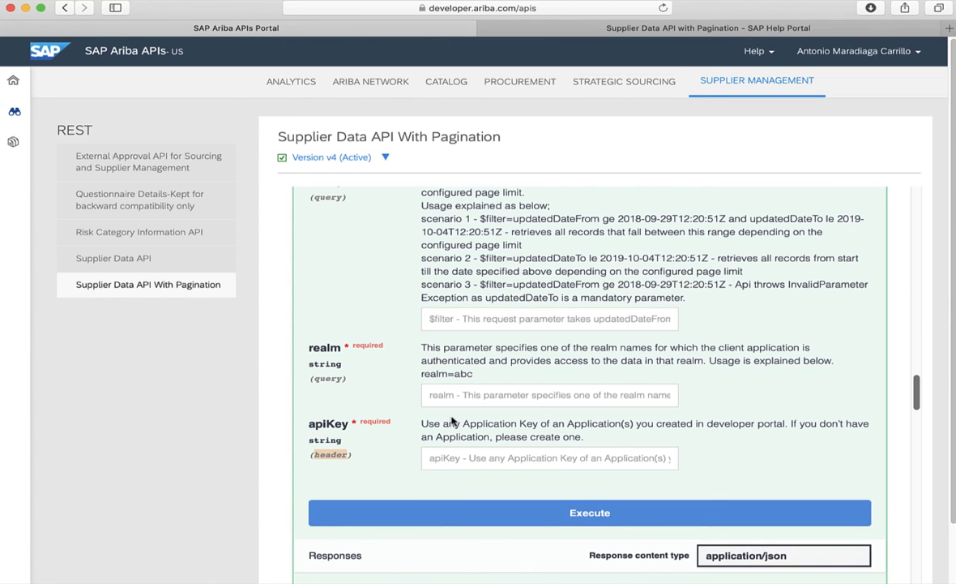
mouse_move(717, 66)
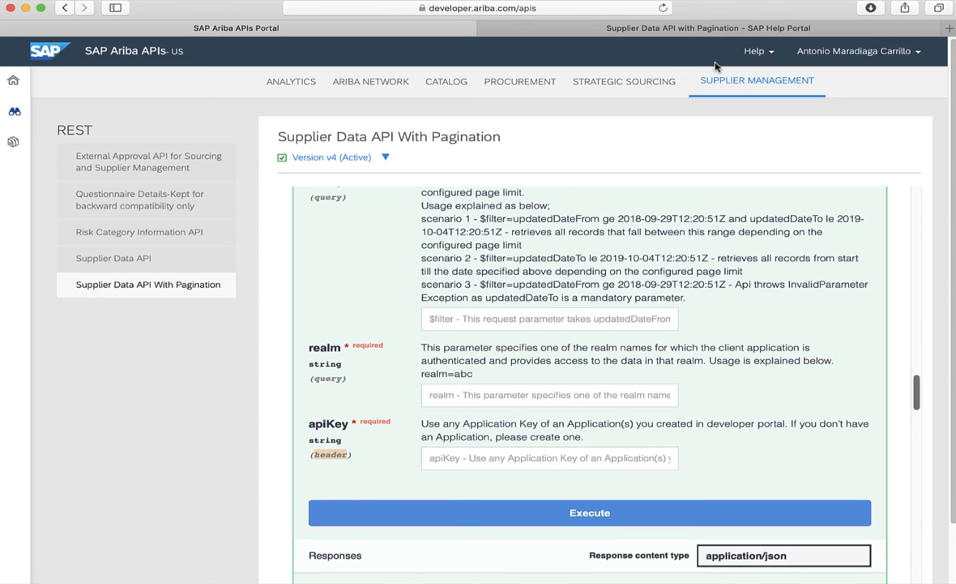
mouse_move(946, 29)
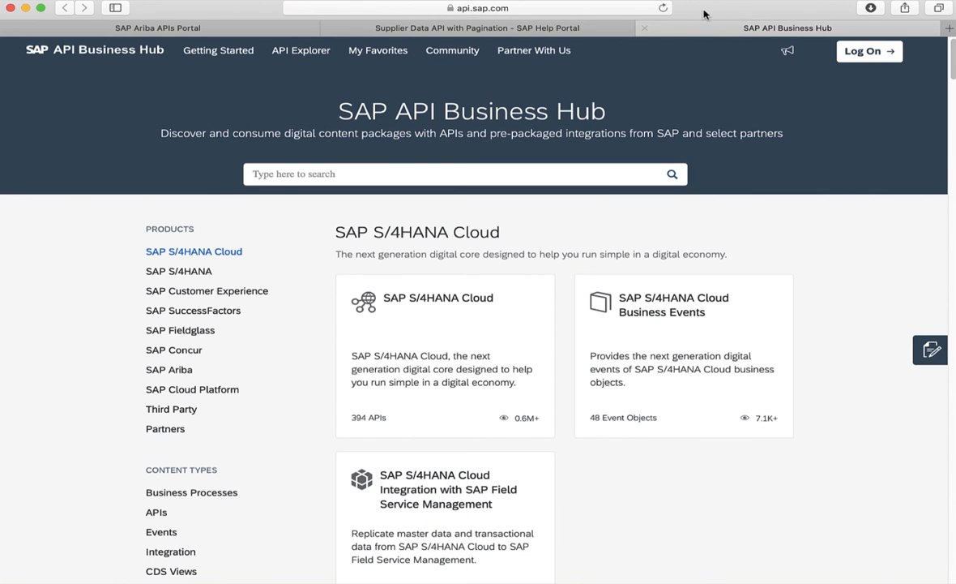
Search api.sap.com for SAP Ariba APIs and filter the package list by 'Supplier'.
type("SAP Ariba APIs")
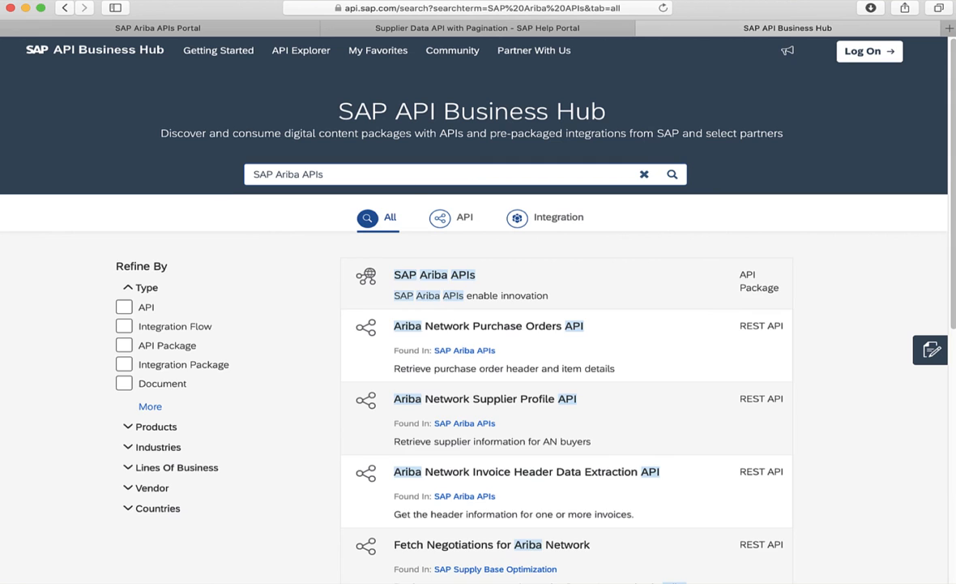
left_click(434, 274)
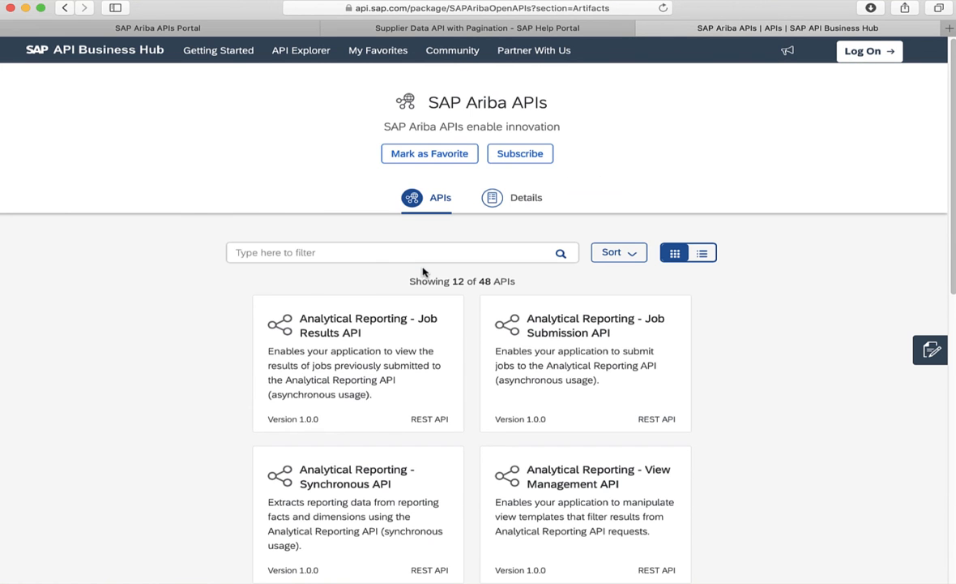
type("Sup")
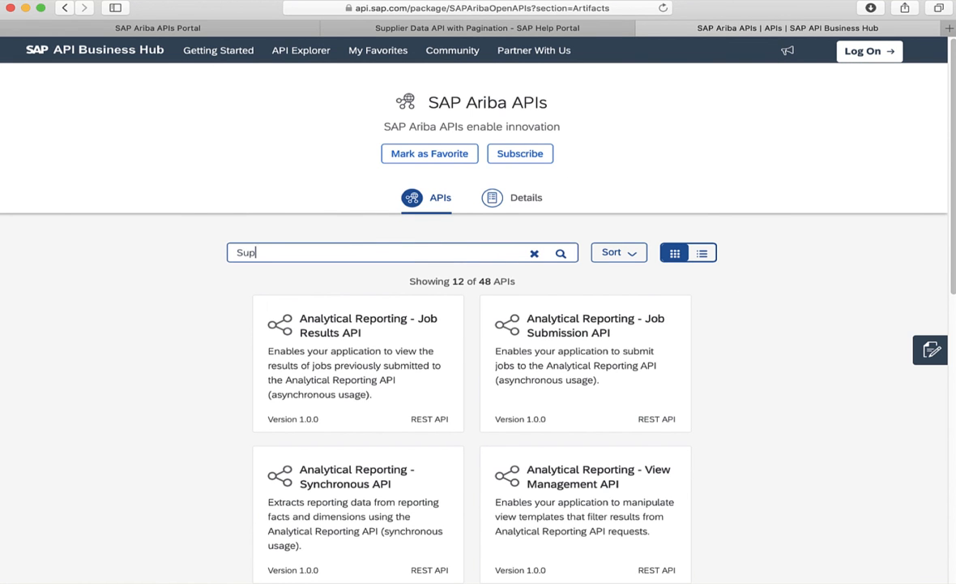
type("plier")
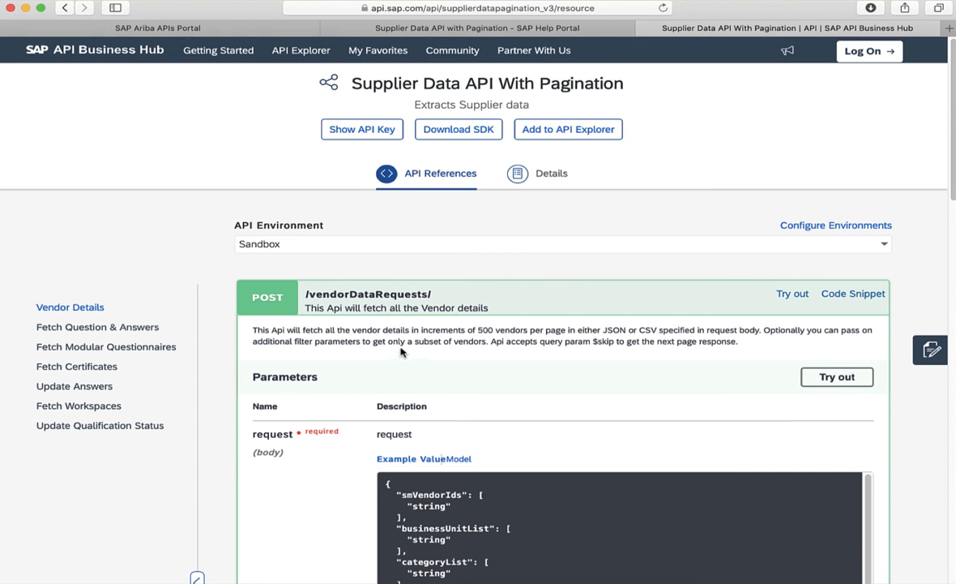
scroll("down", 3)
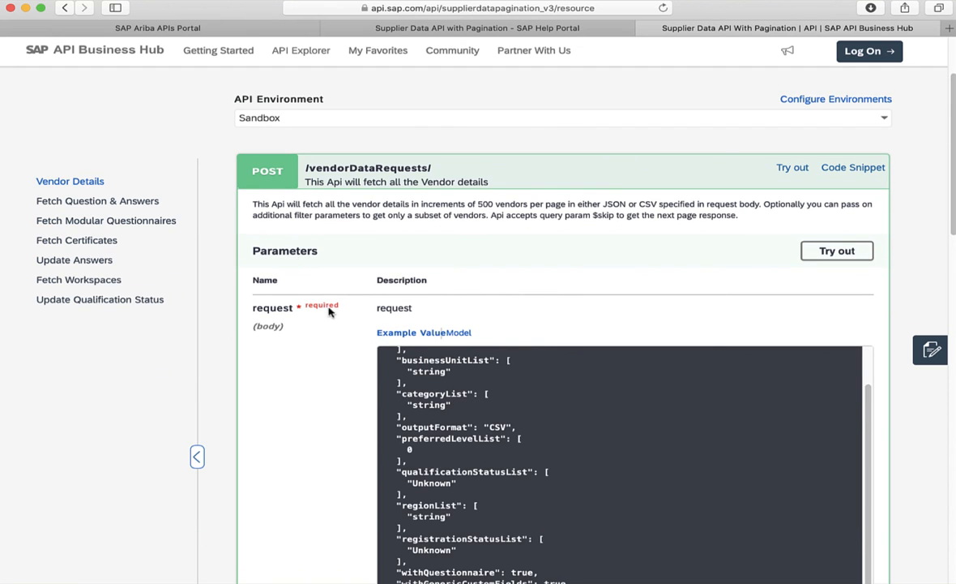
scroll("down", 3)
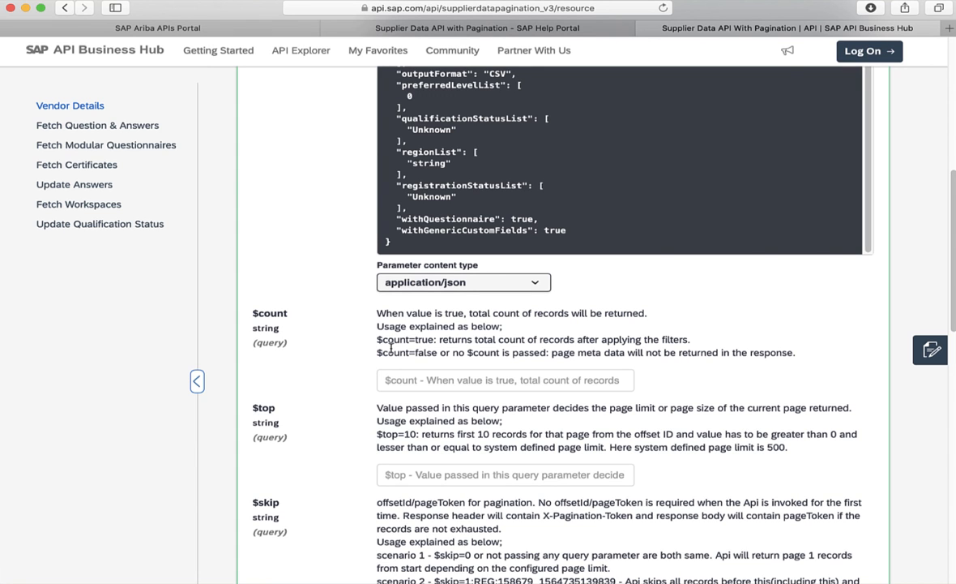
scroll("up", 3)
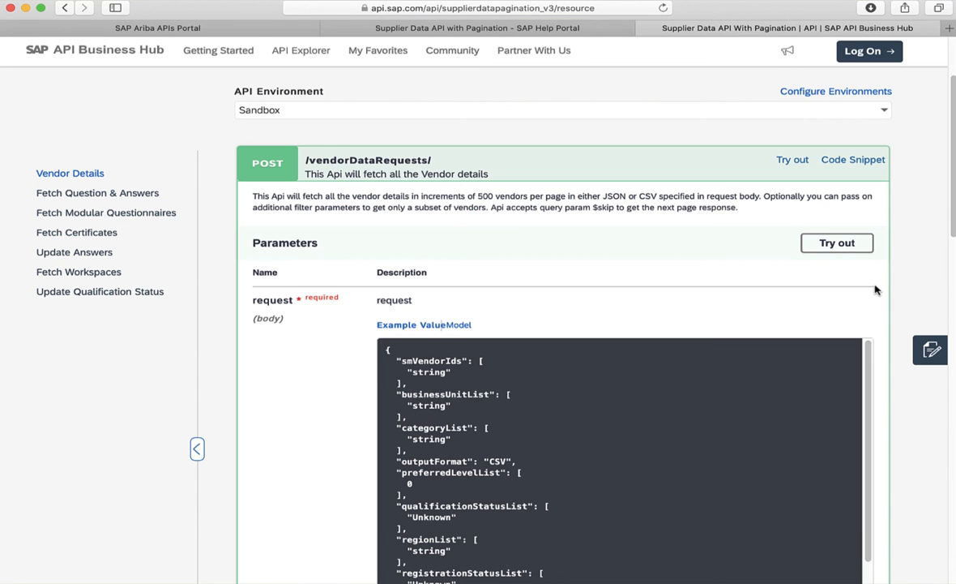